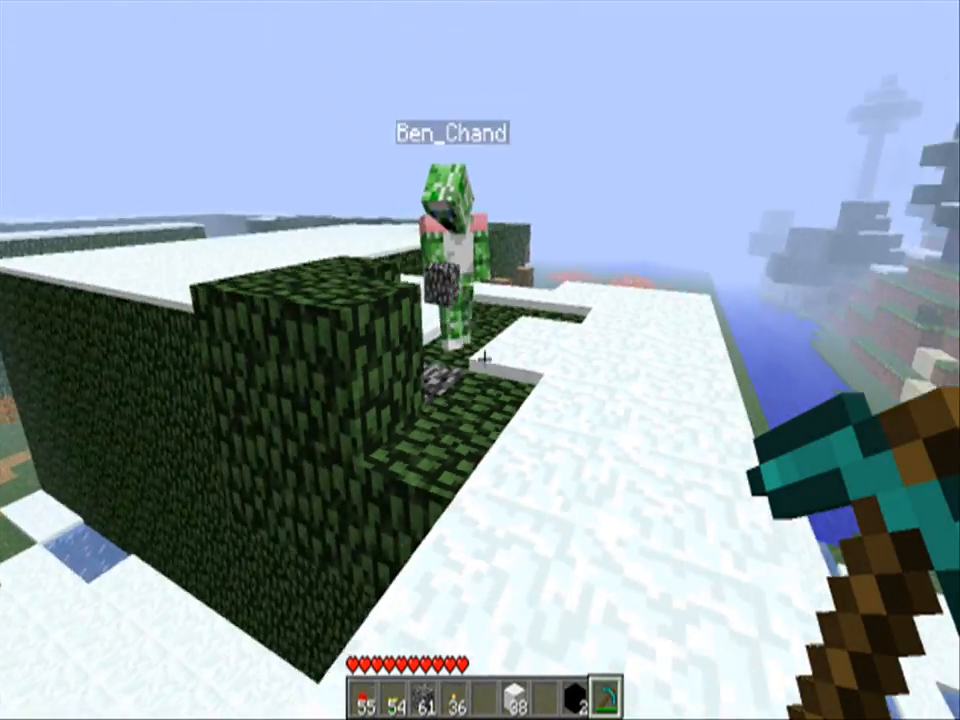
{"action": "mouse_move", "coordinate": [480, 360]}
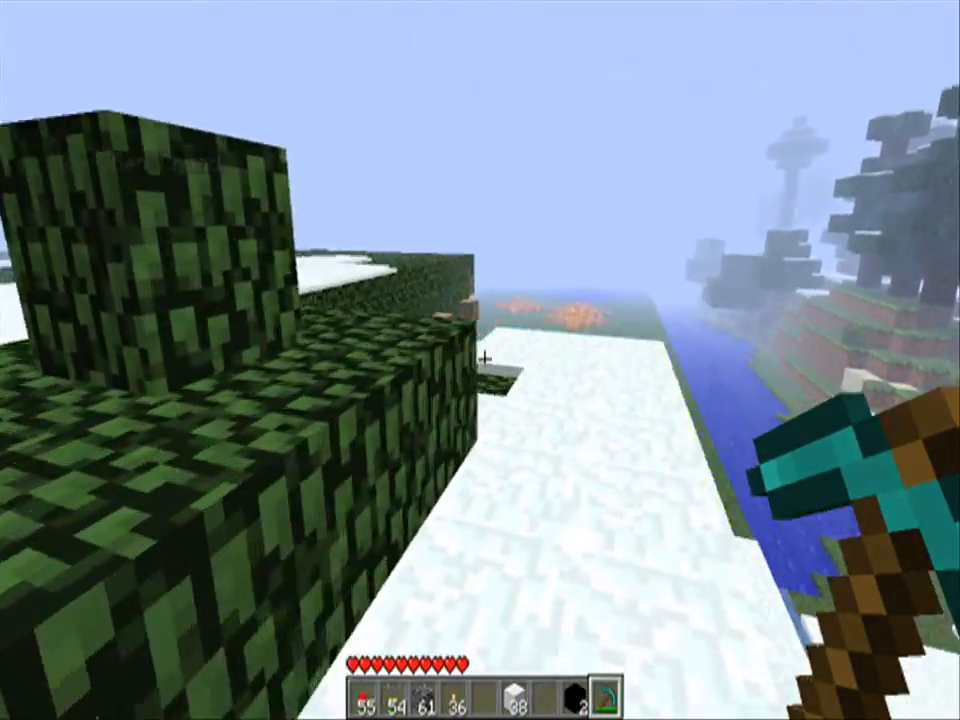
{"action": "mouse_move", "coordinate": [480, 360]}
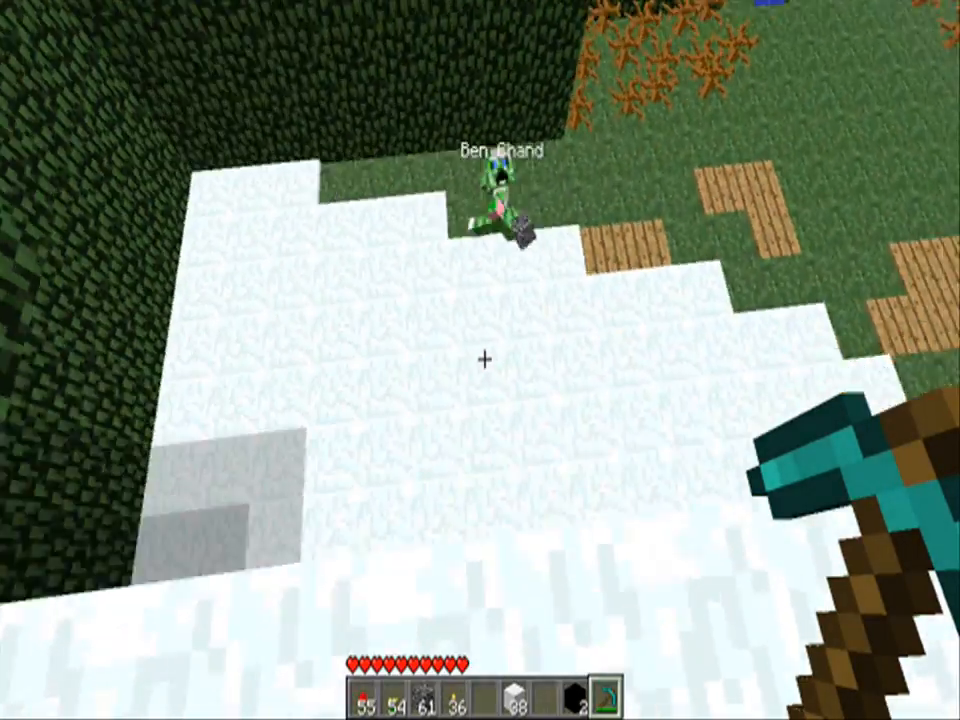
{"action": "mouse_move", "coordinate": [480, 360]}
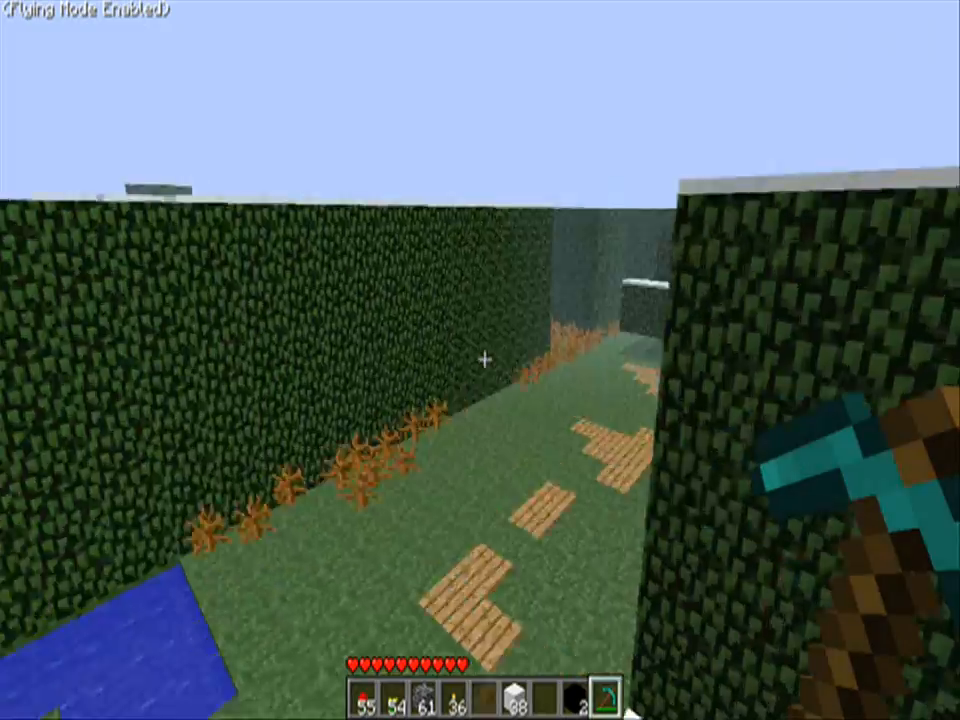
{"action": "mouse_move", "coordinate": [480, 360]}
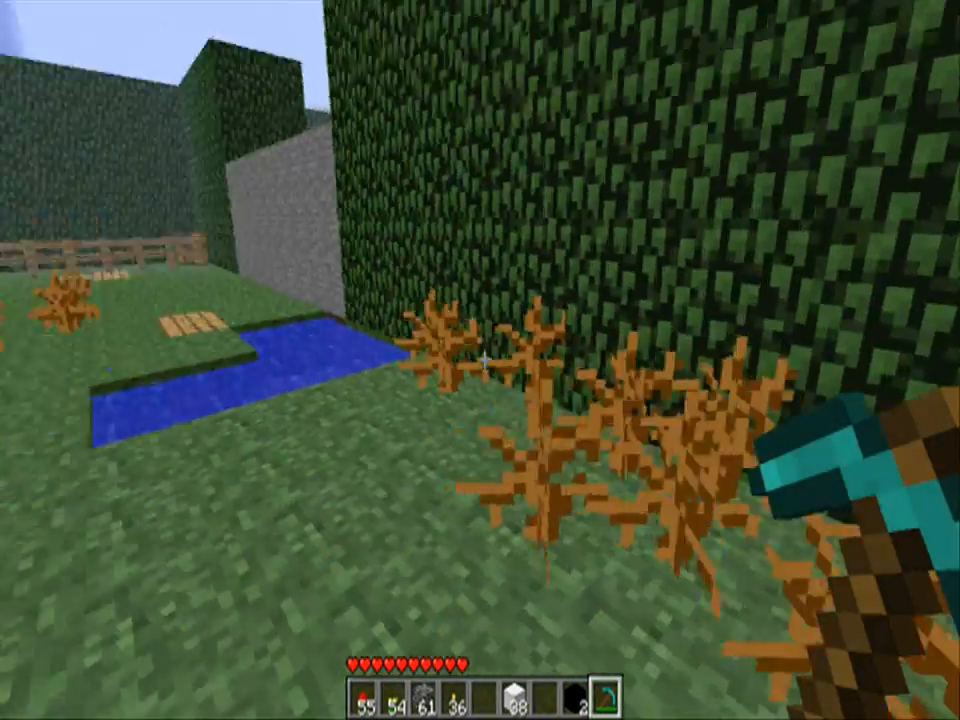
{"action": "mouse_move", "coordinate": [480, 360]}
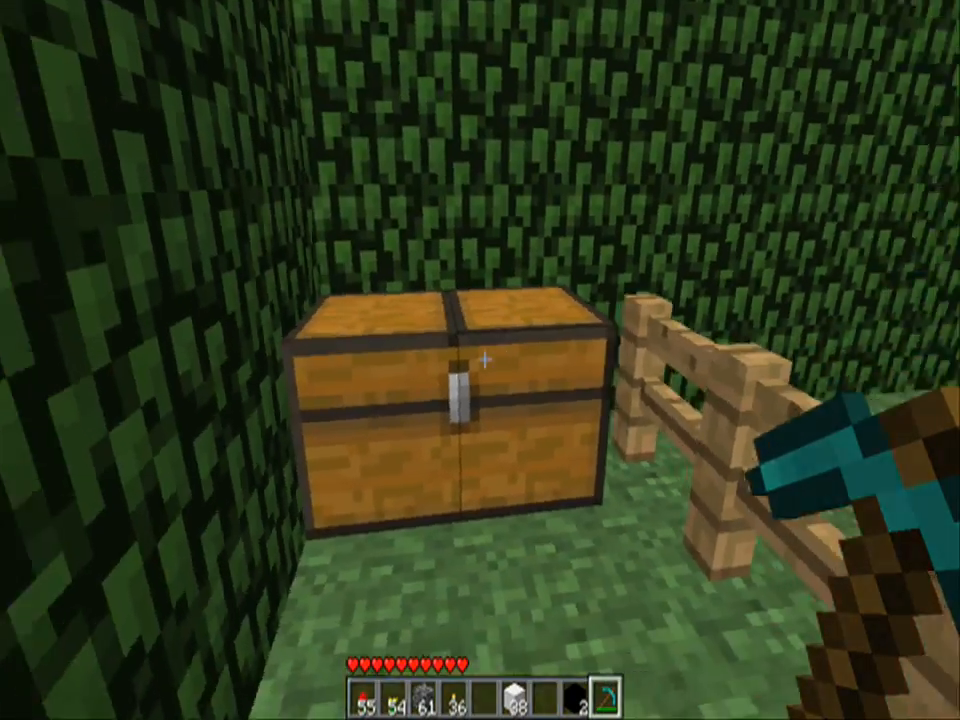
{"action": "mouse_move", "coordinate": [480, 360]}
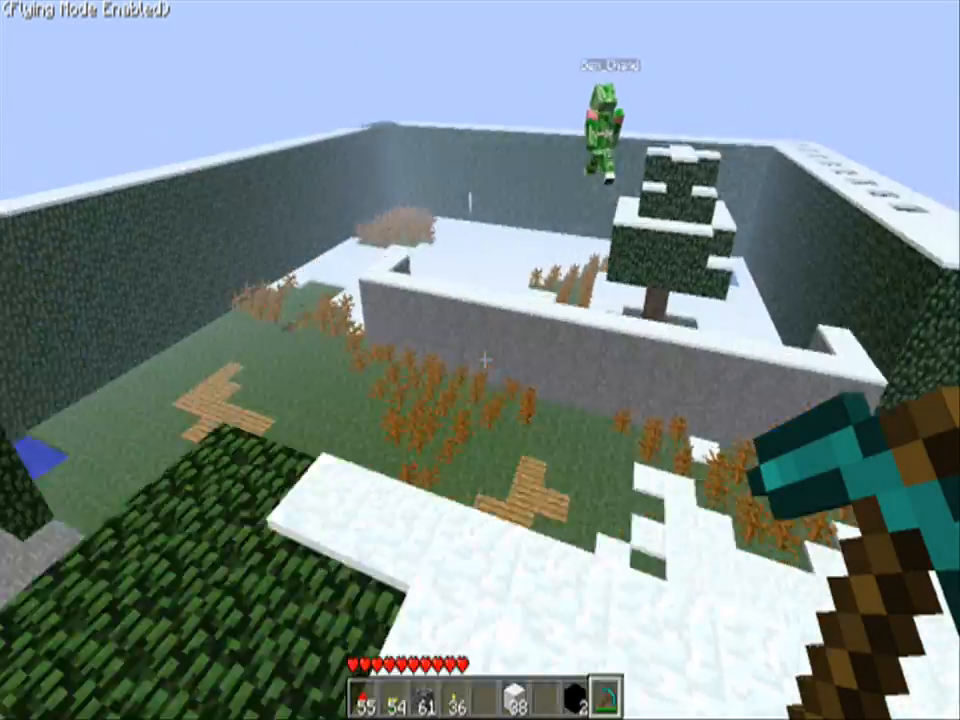
{"action": "mouse_move", "coordinate": [480, 360]}
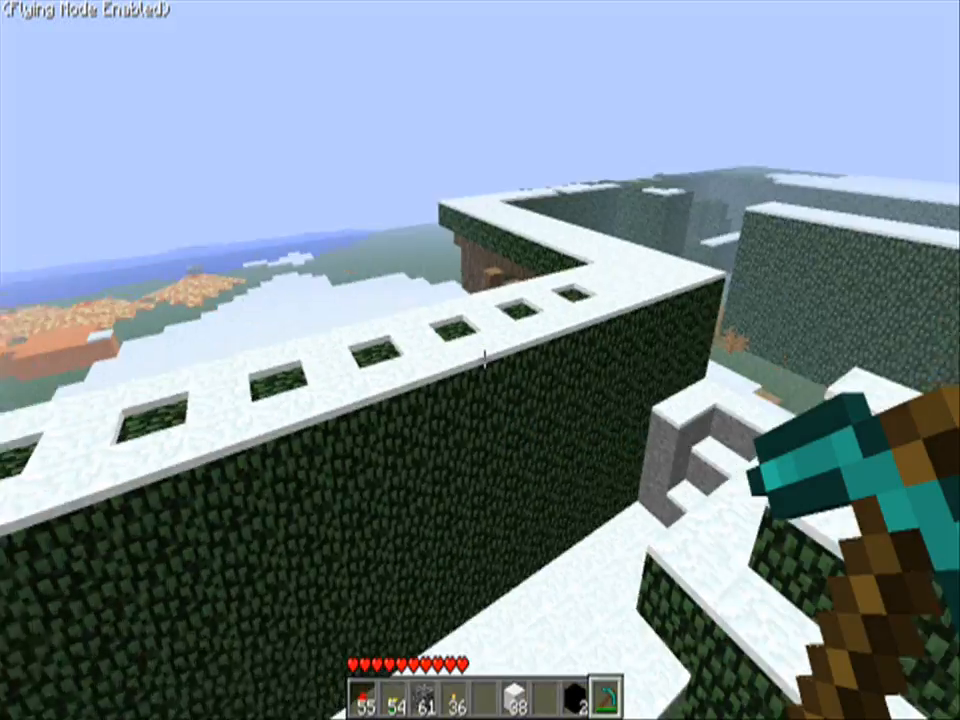
{"action": "mouse_move", "coordinate": [480, 360]}
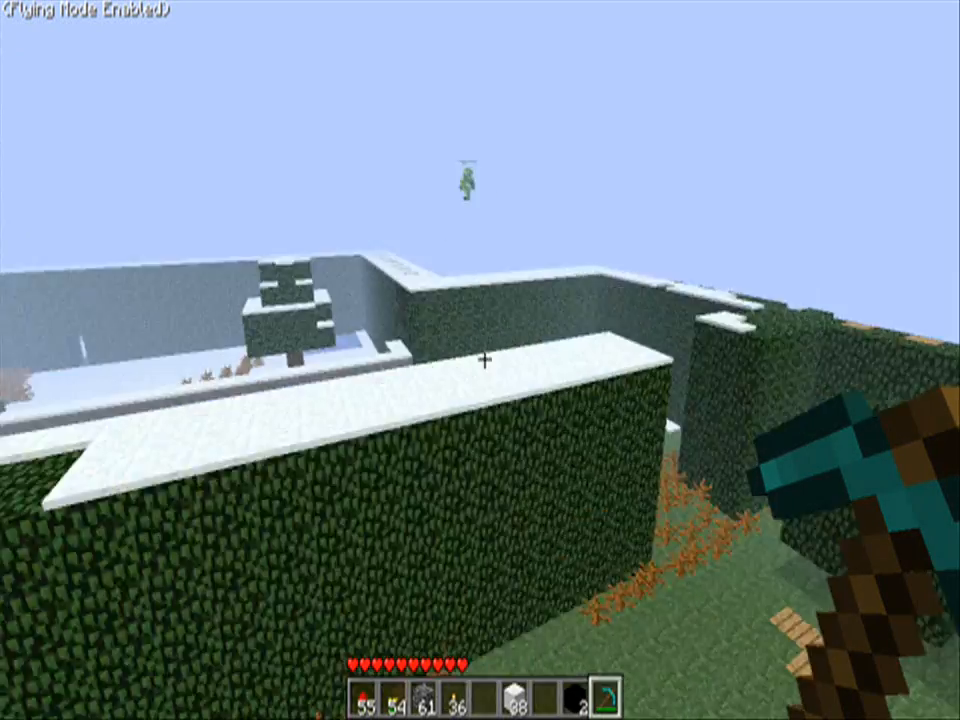
{"action": "mouse_move", "coordinate": [480, 360]}
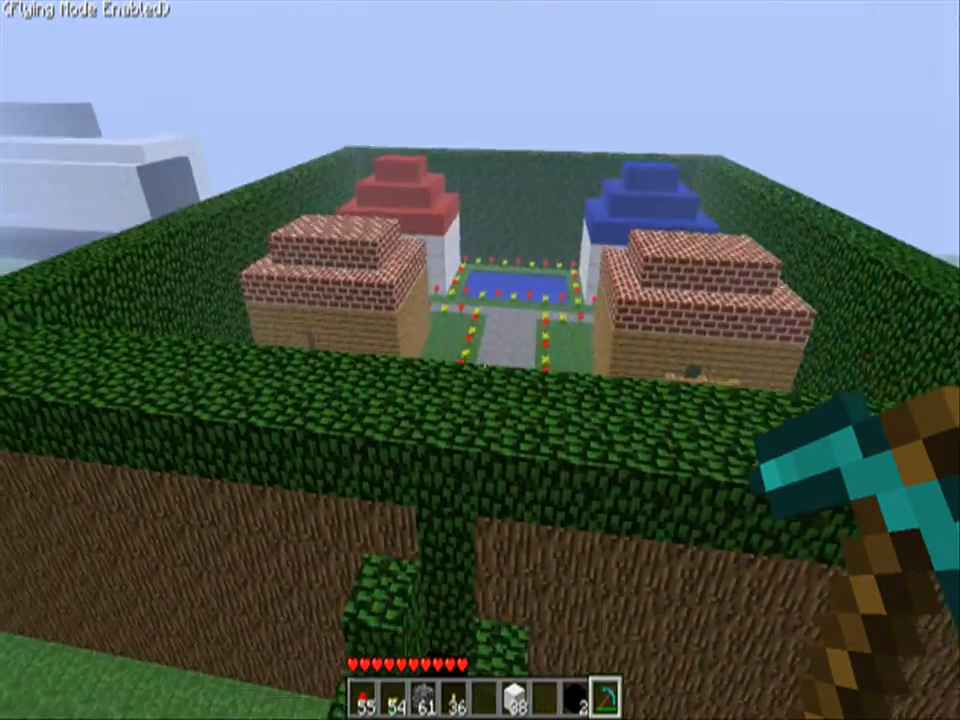
{"action": "mouse_move", "coordinate": [480, 360]}
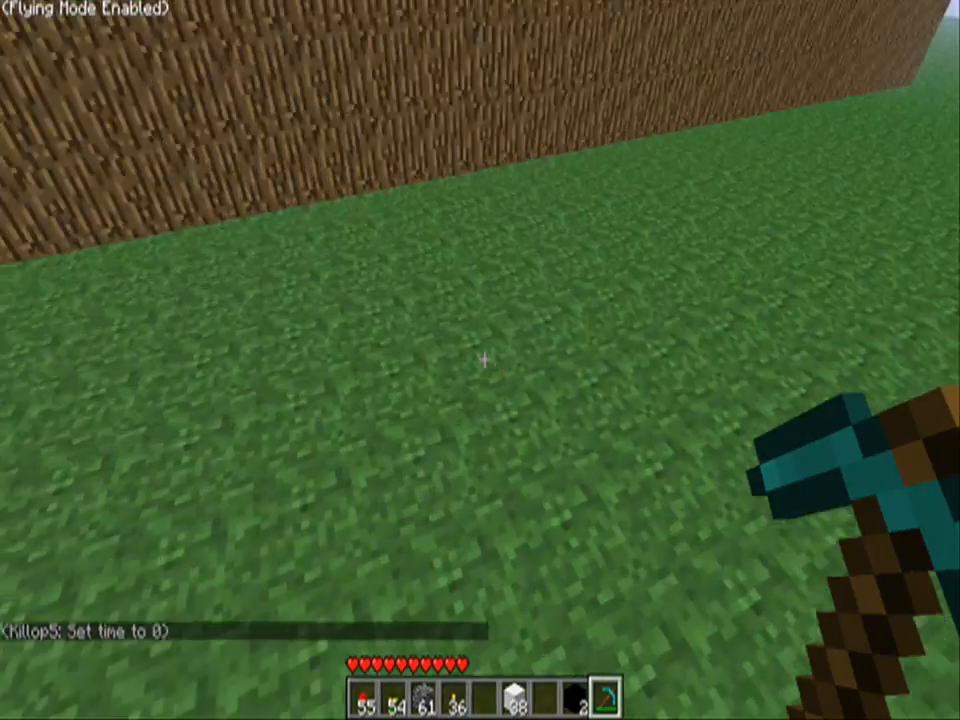
{"action": "mouse_move", "coordinate": [480, 360]}
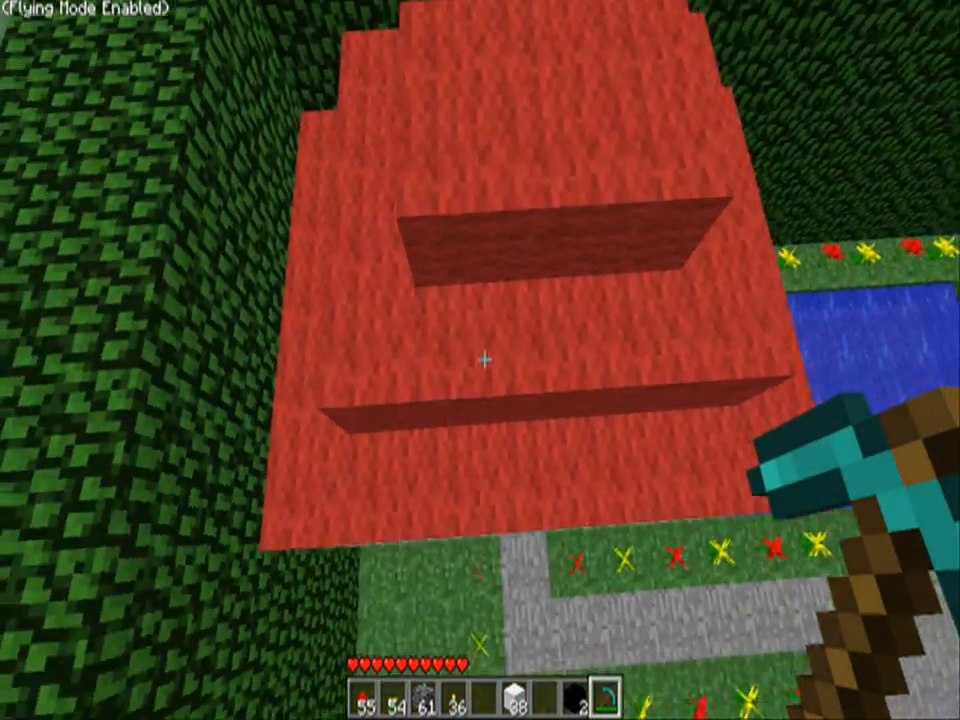
{"action": "mouse_move", "coordinate": [480, 360]}
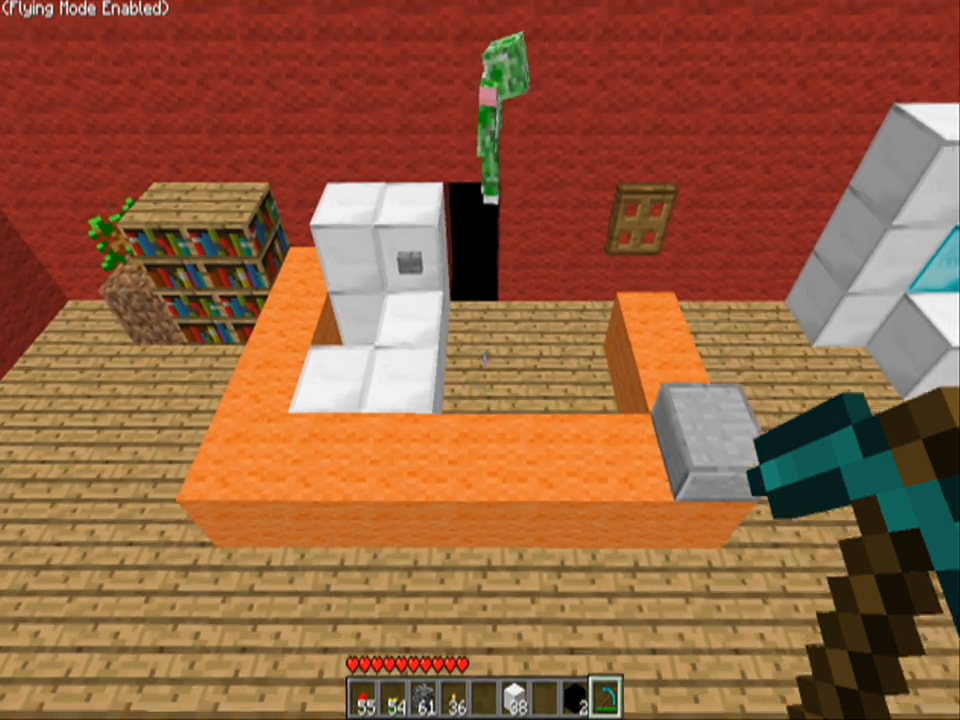
{"action": "mouse_move", "coordinate": [480, 360]}
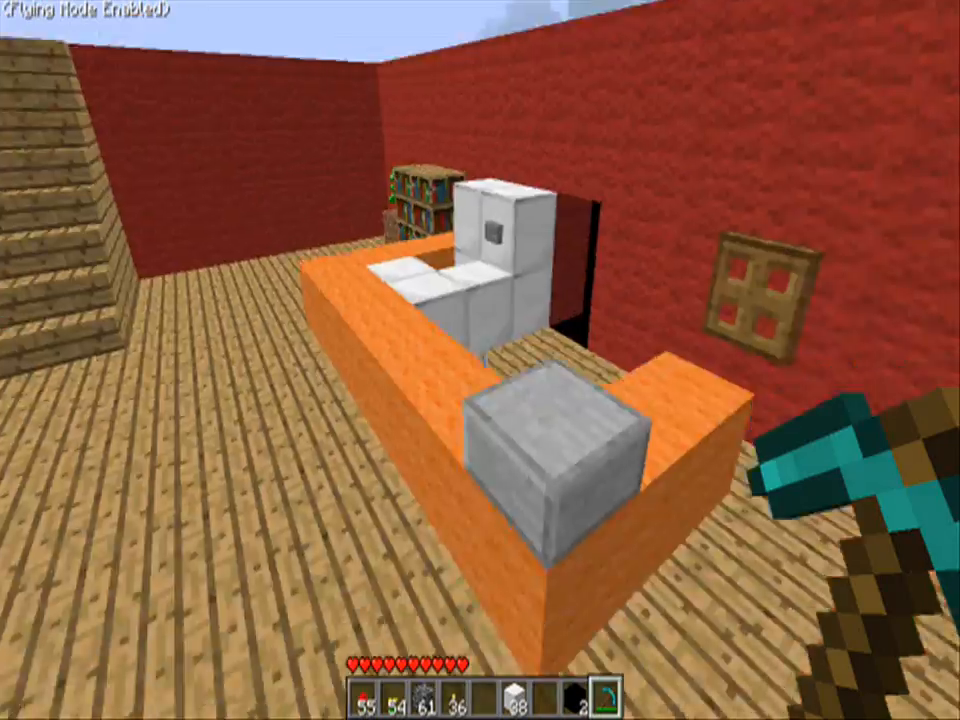
{"action": "mouse_move", "coordinate": [480, 360]}
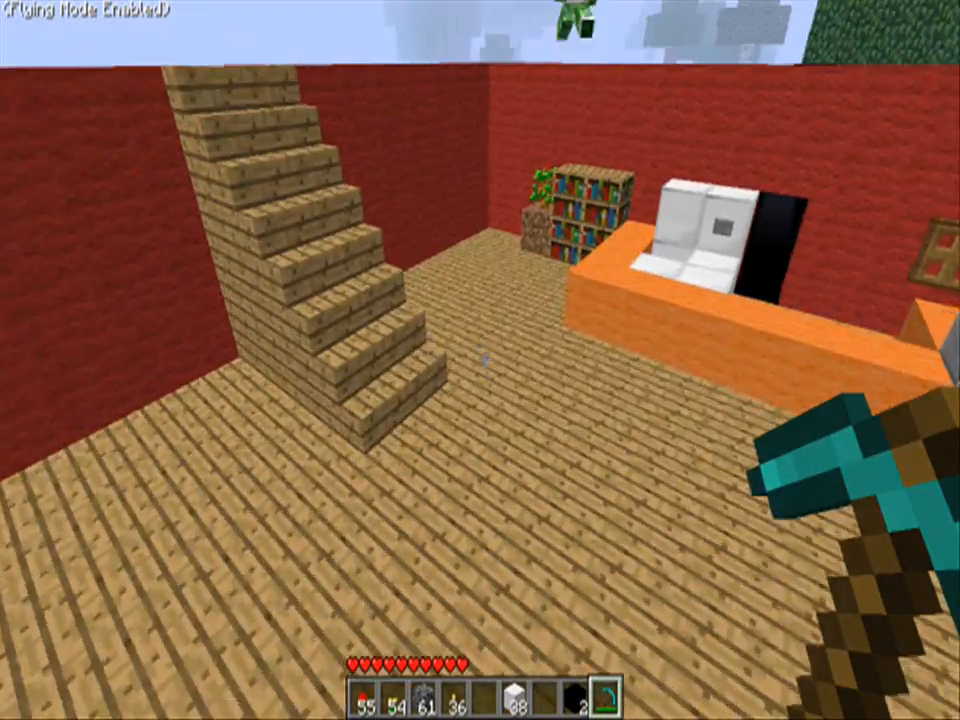
{"action": "mouse_move", "coordinate": [480, 360]}
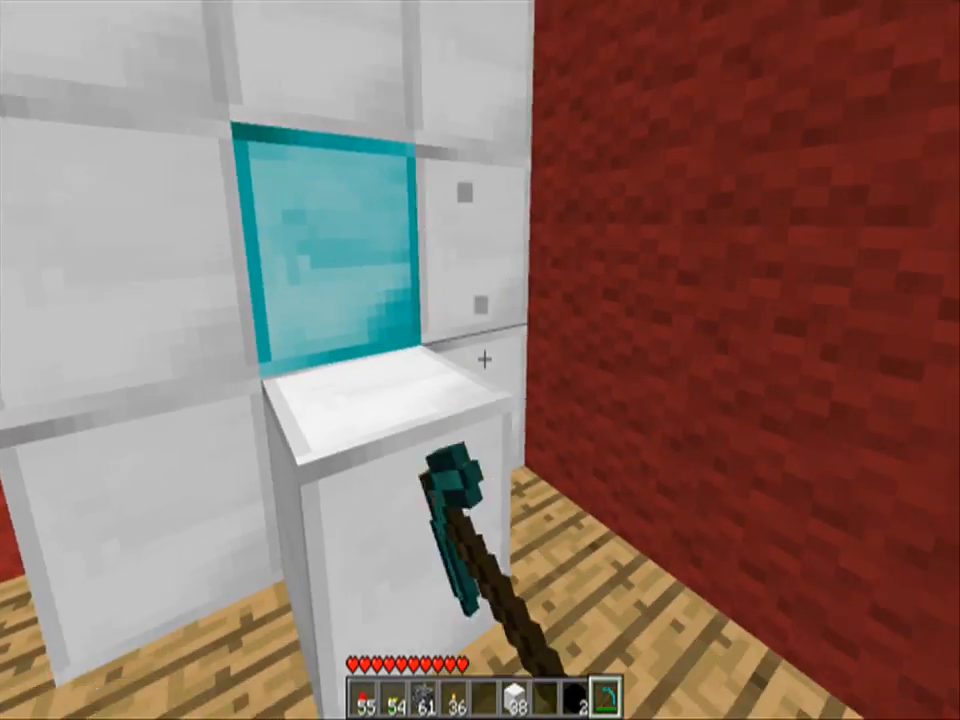
{"action": "mouse_move", "coordinate": [480, 360]}
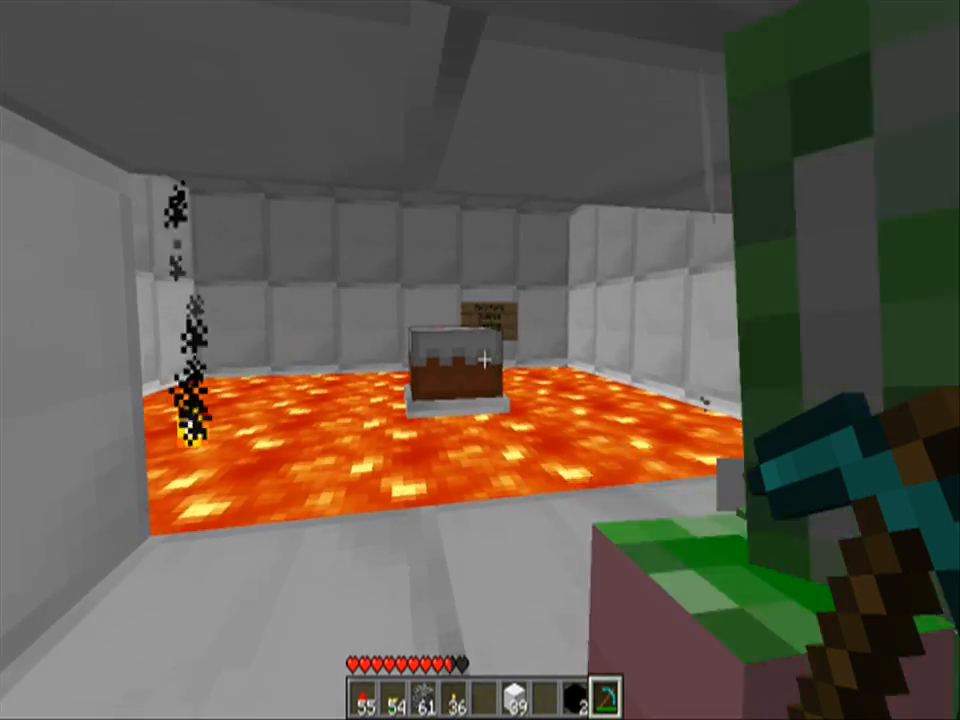
{"action": "mouse_move", "coordinate": [480, 360]}
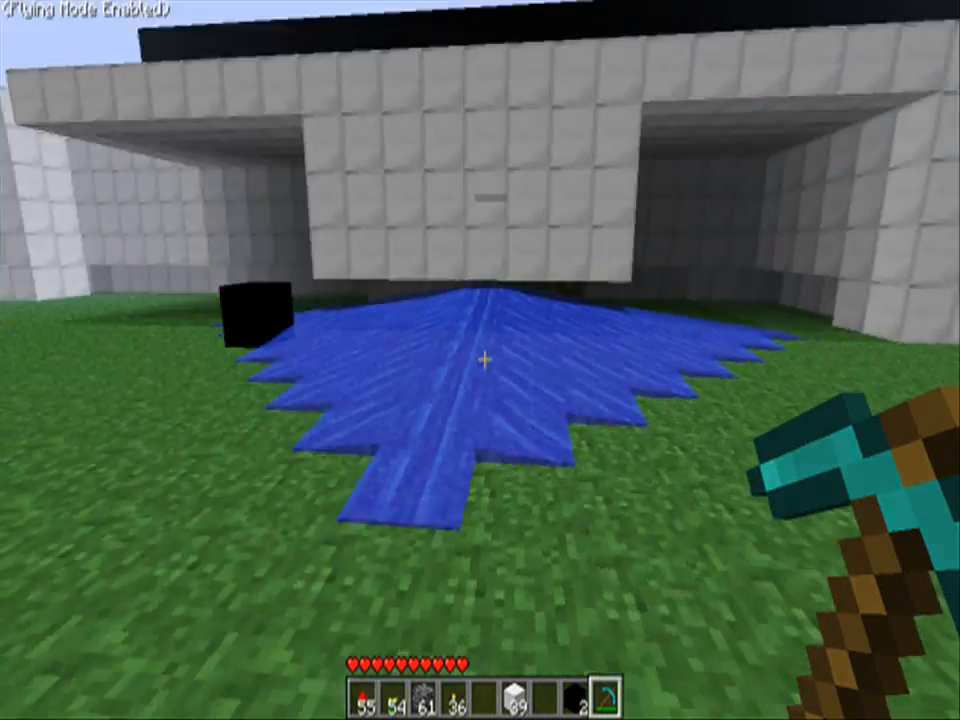
{"action": "mouse_move", "coordinate": [480, 360]}
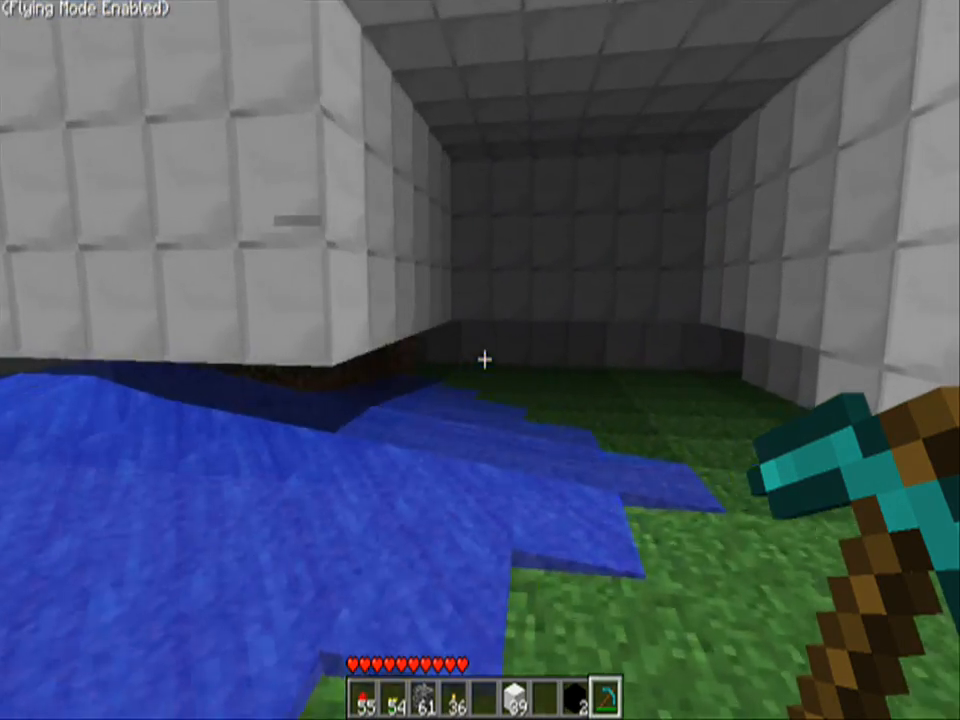
{"action": "mouse_move", "coordinate": [480, 360]}
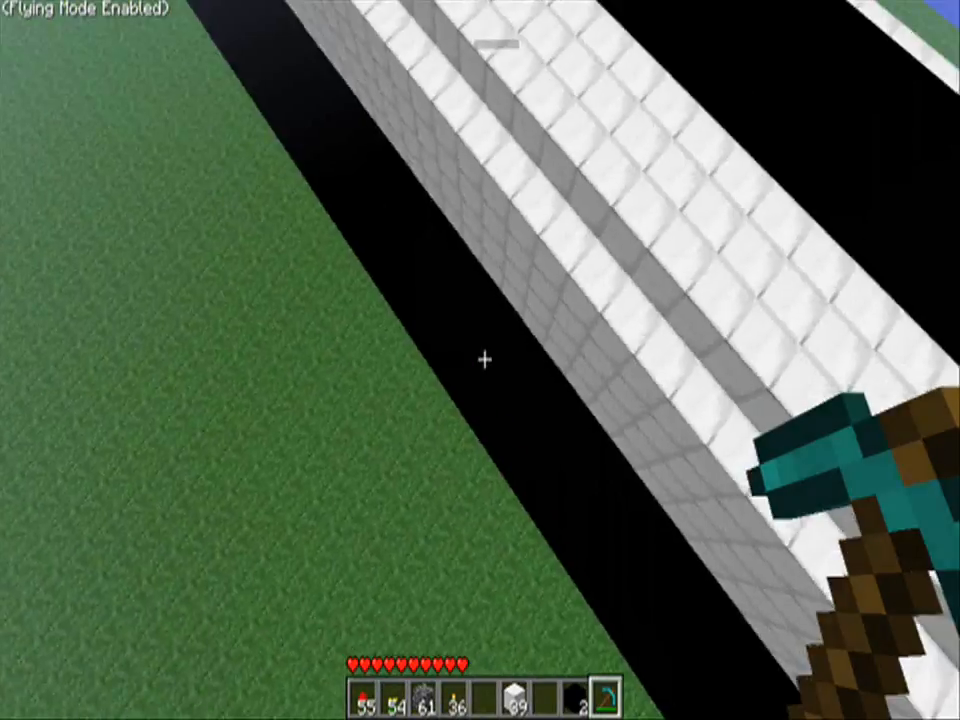
{"action": "mouse_move", "coordinate": [480, 360]}
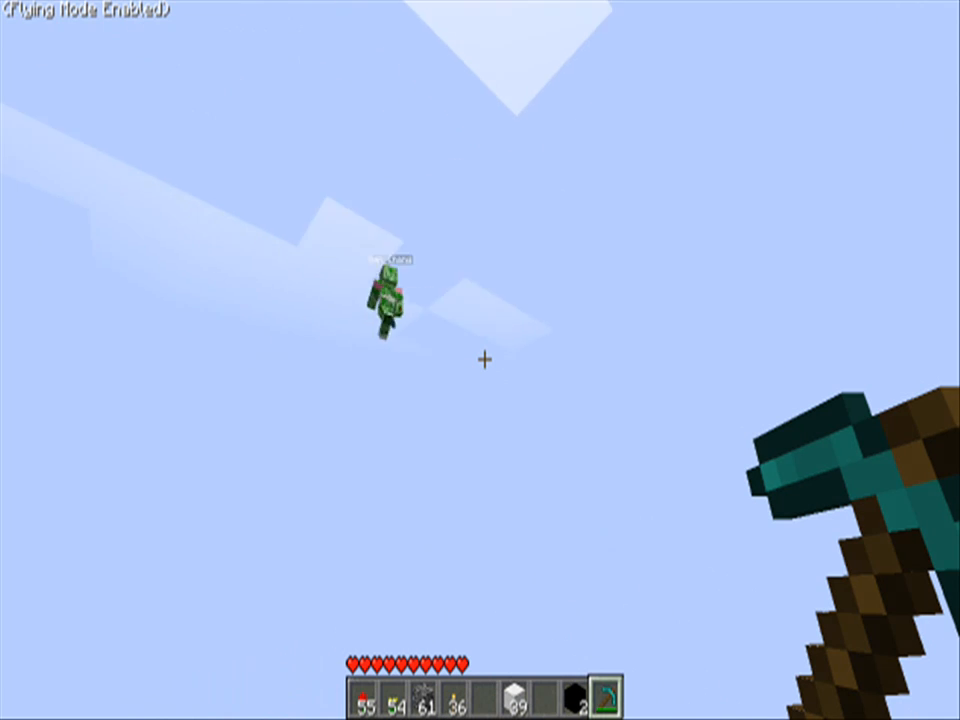
{"action": "mouse_move", "coordinate": [480, 360]}
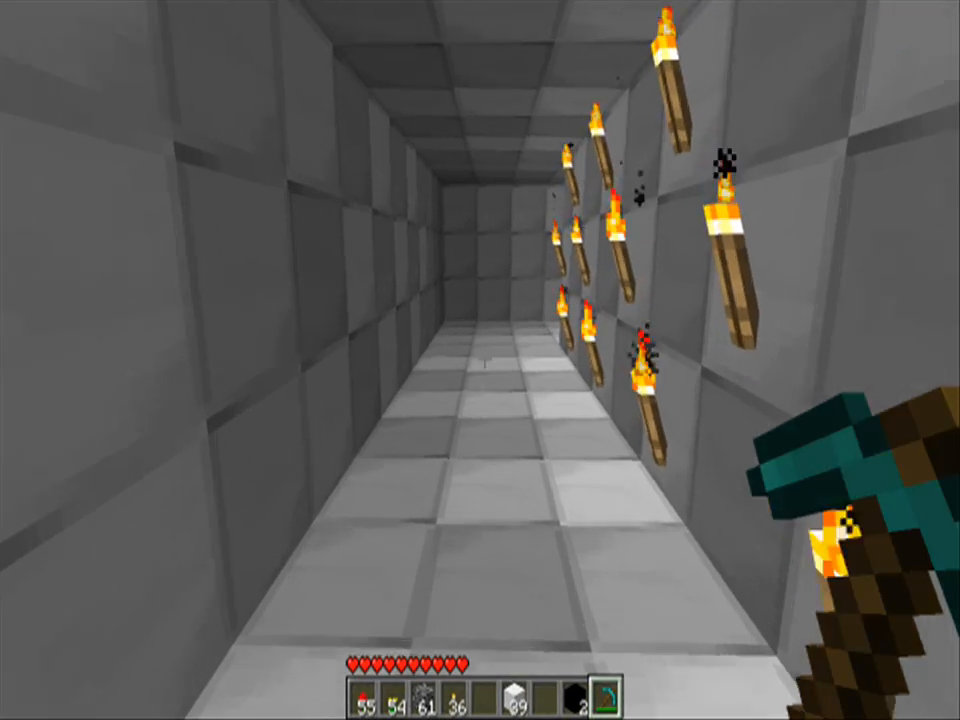
Pause Minecraft and open the options menu toward Video Settings
{"action": "key", "text": "Escape"}
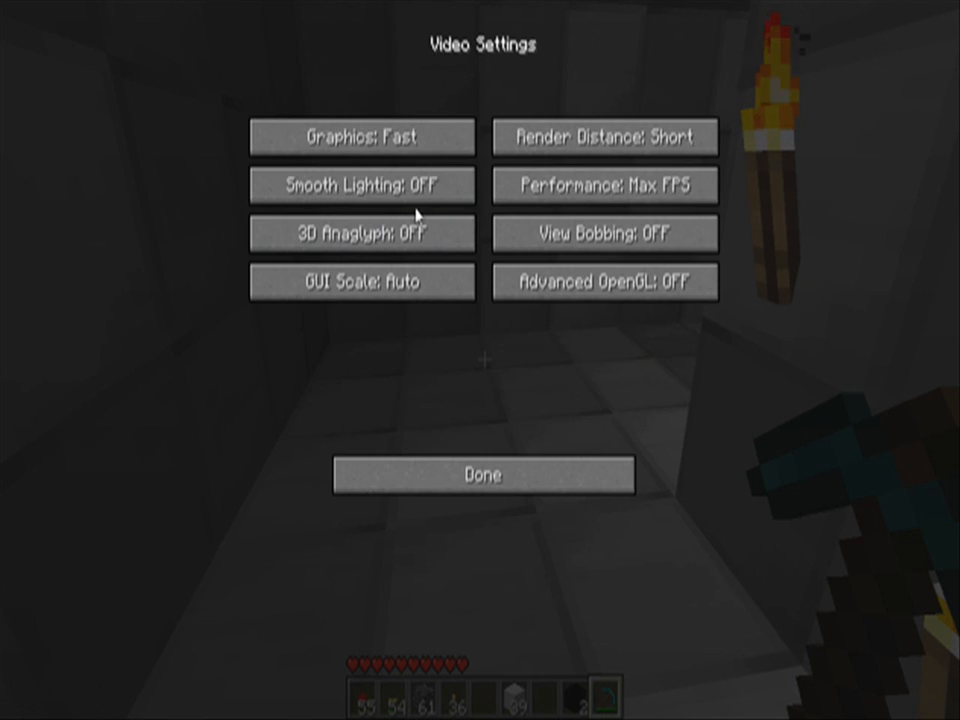
{"action": "left_click", "coordinate": [483, 474]}
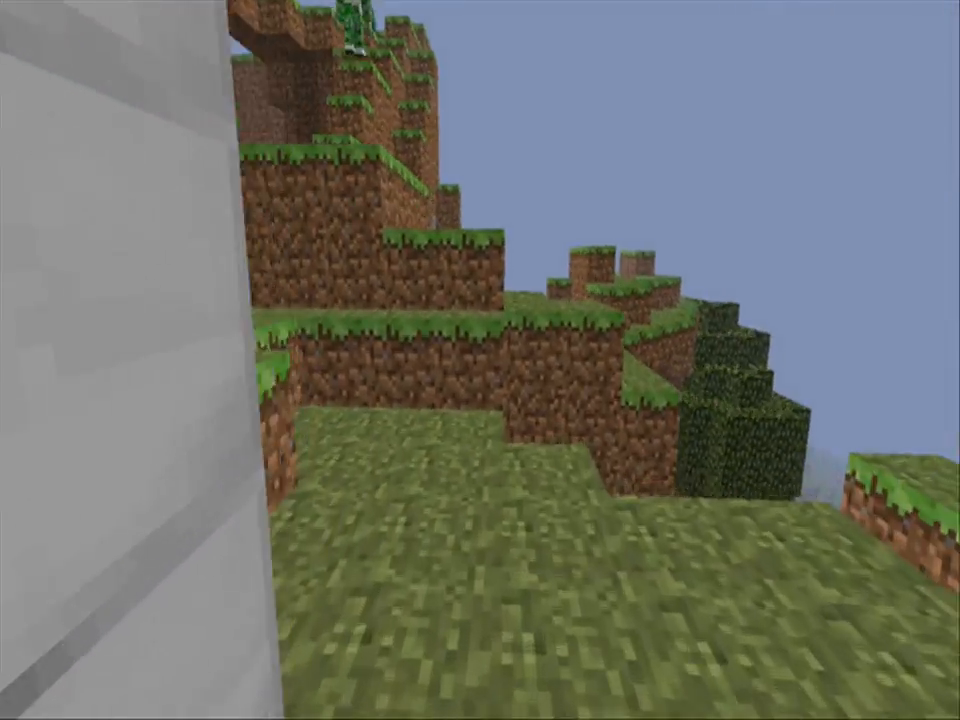
{"action": "mouse_move", "coordinate": [480, 360]}
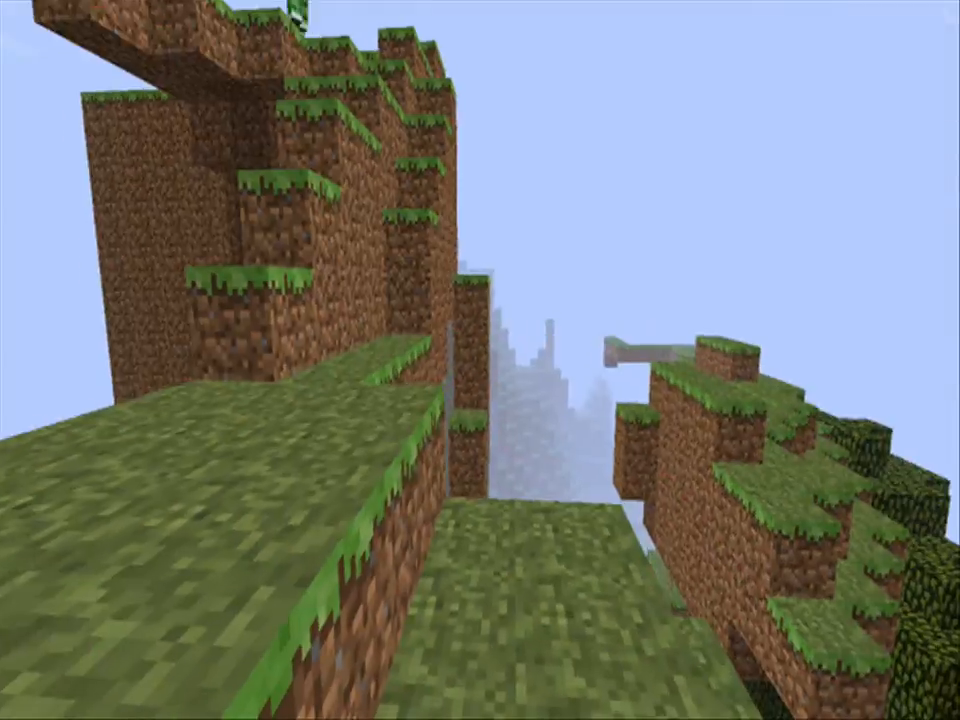
{"action": "mouse_move", "coordinate": [480, 360]}
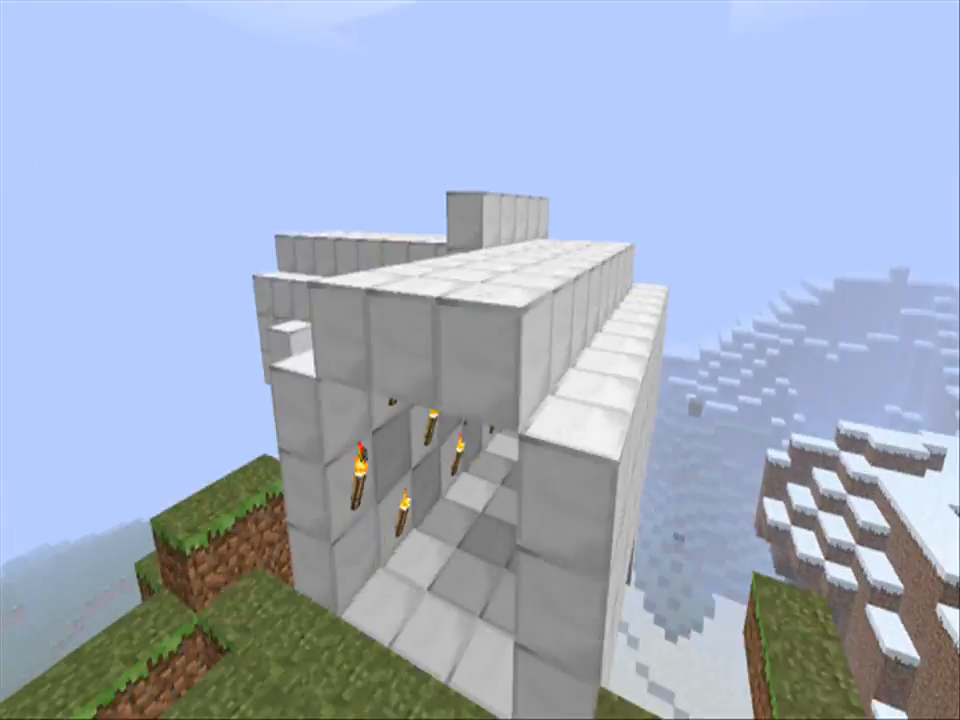
{"action": "mouse_move", "coordinate": [480, 360]}
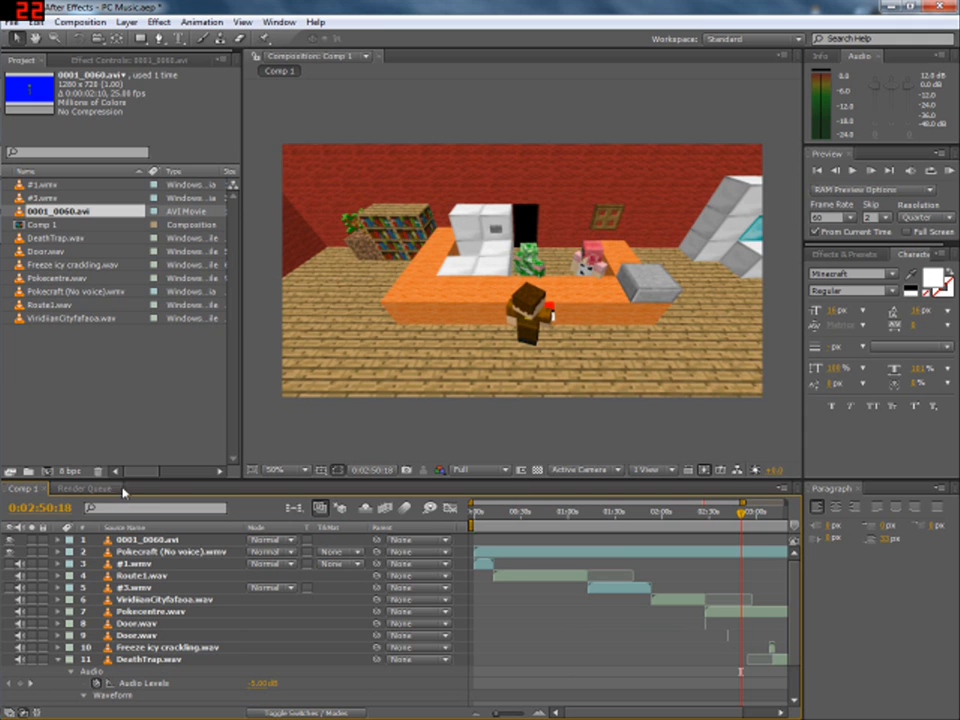
{"action": "mouse_move", "coordinate": [655, 520]}
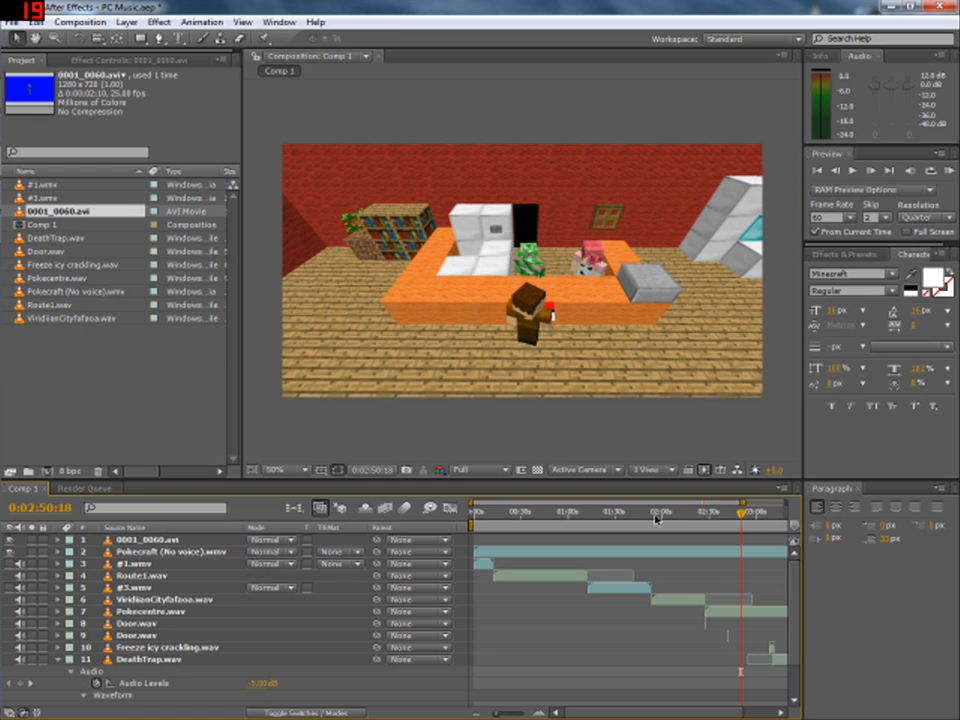
{"action": "key", "text": "ctrl+s"}
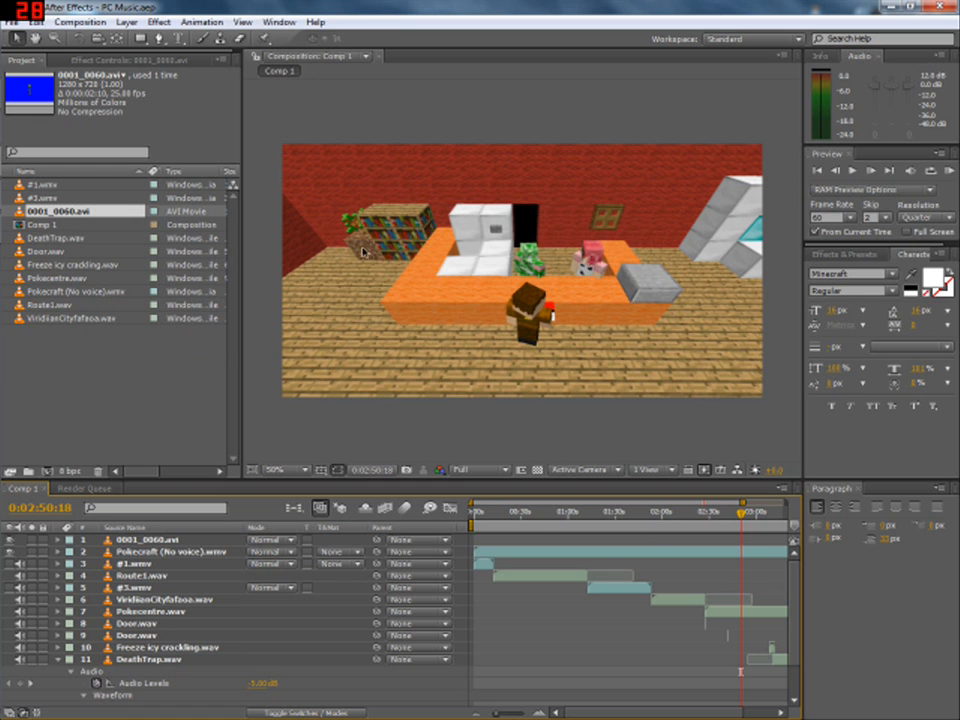
{"action": "left_click", "coordinate": [137, 38]}
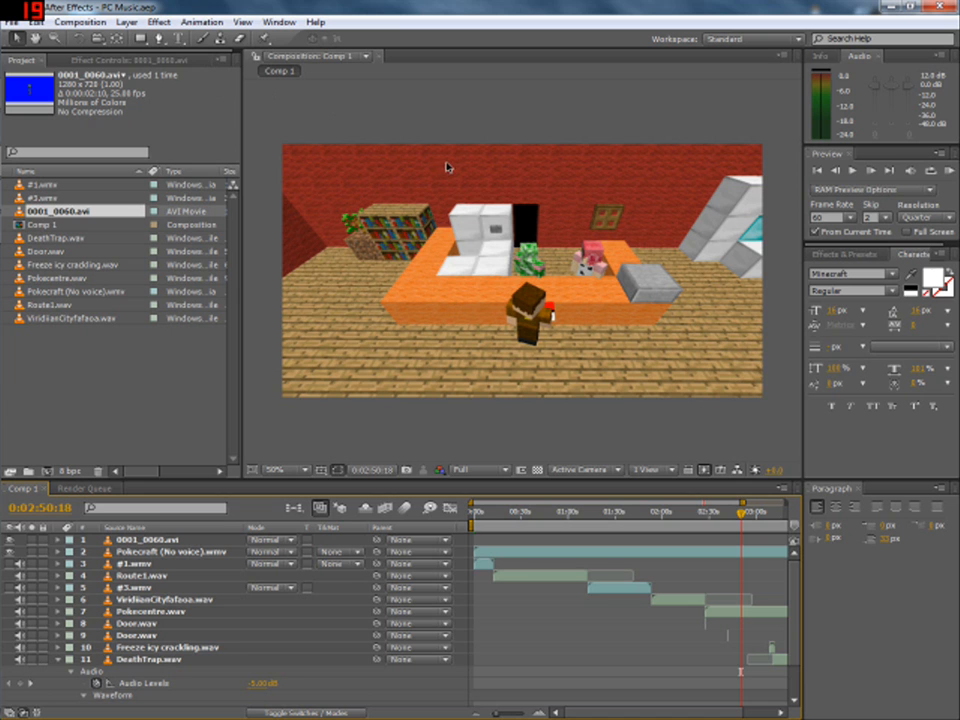
{"action": "mouse_move", "coordinate": [140, 38]}
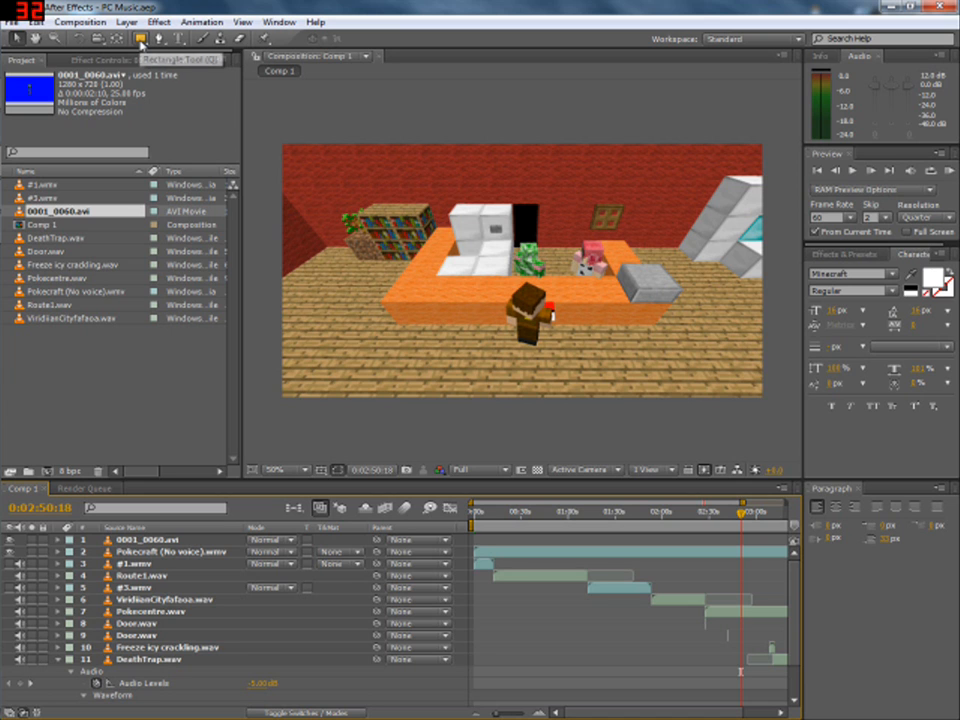
Select the Pokecraft (No voice) layer showing the blue-screen arm at 0:03:41:14
{"action": "left_click", "coordinate": [140, 38]}
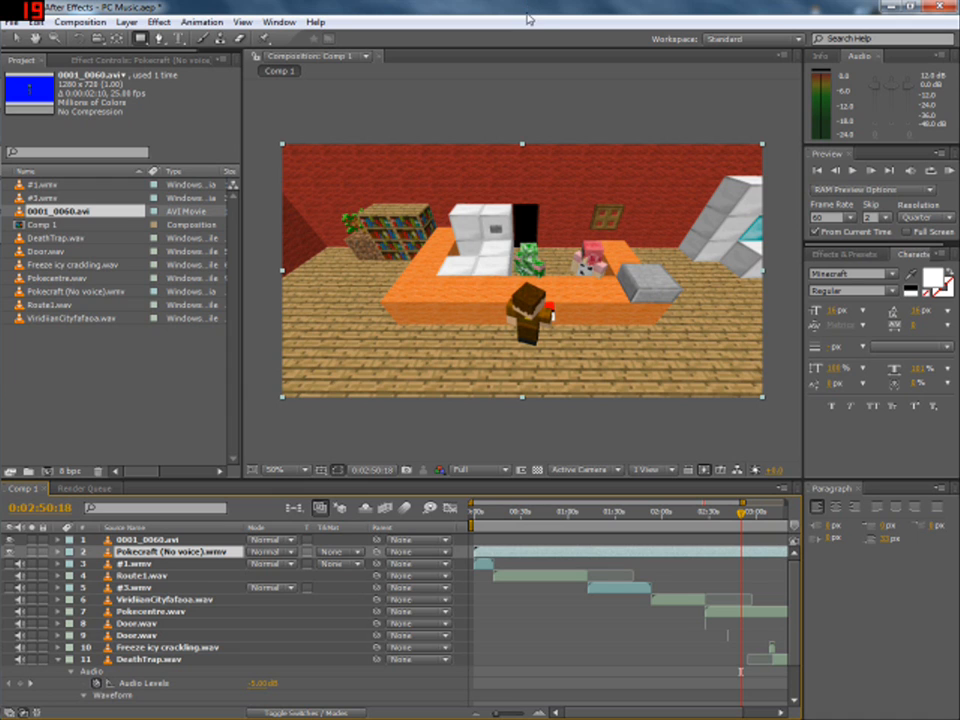
{"action": "mouse_move", "coordinate": [585, 583]}
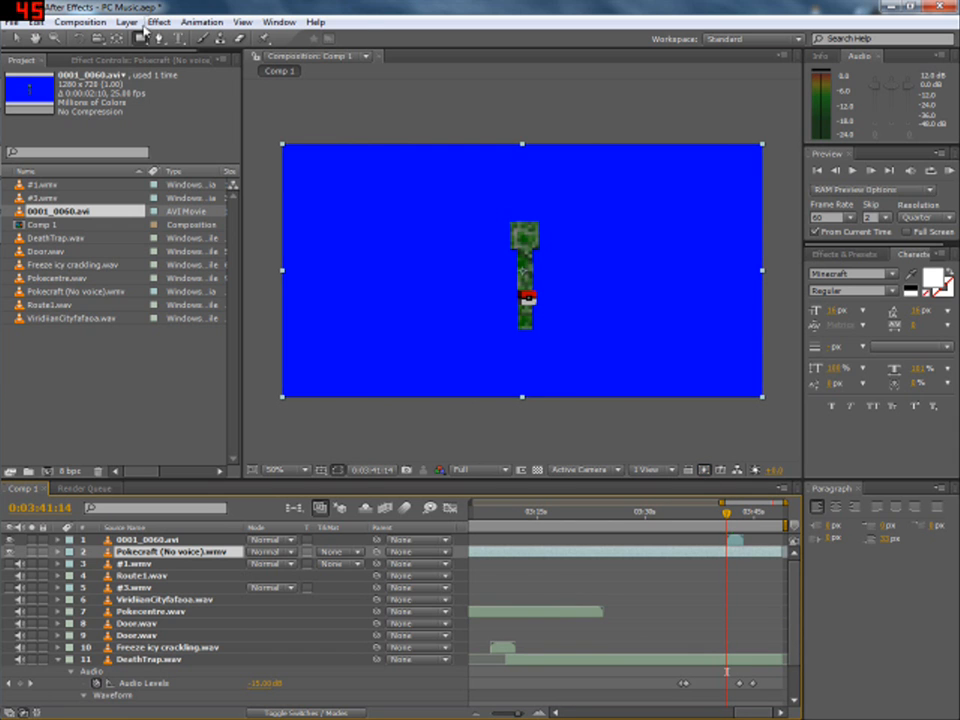
Apply the Keylight (1.2) keying effect to the 0001_0060.avi clip
{"action": "left_click", "coordinate": [158, 21]}
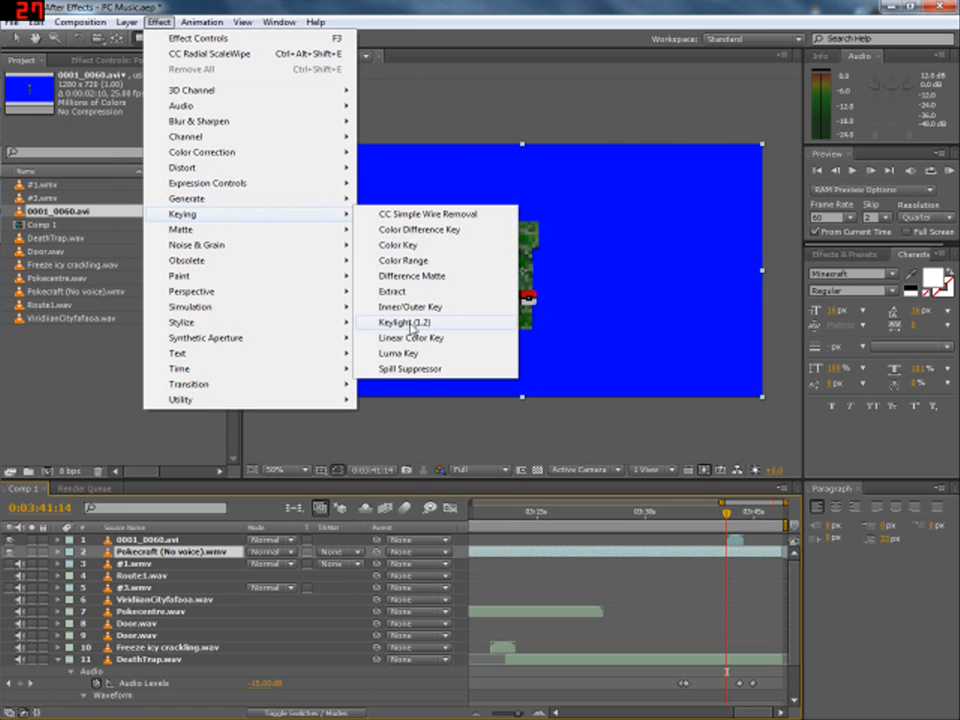
{"action": "left_click", "coordinate": [406, 322]}
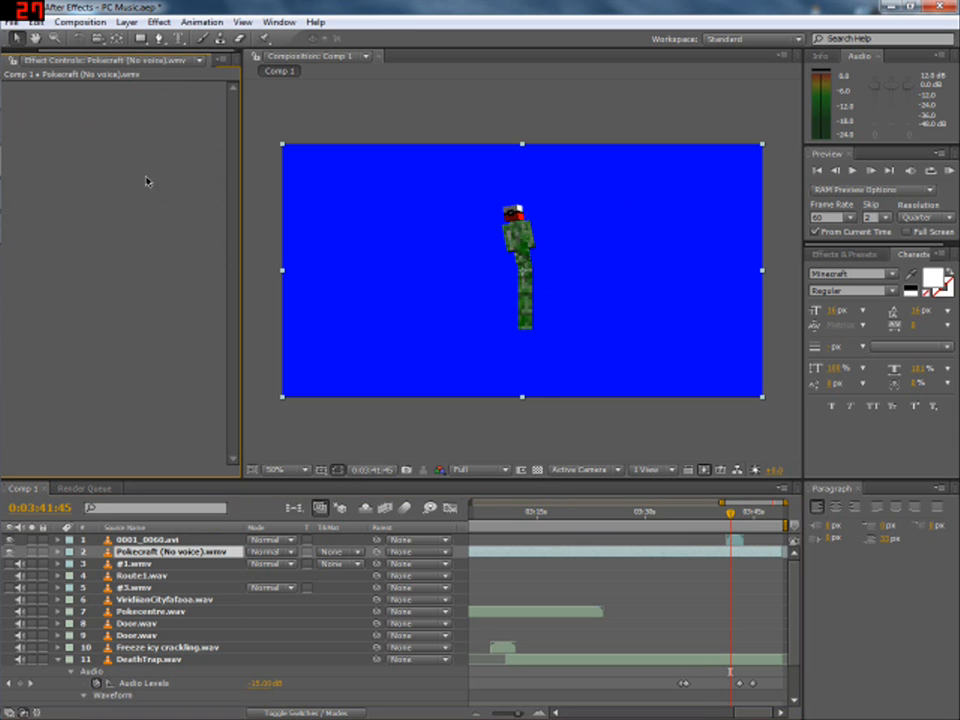
{"action": "left_click", "coordinate": [159, 22]}
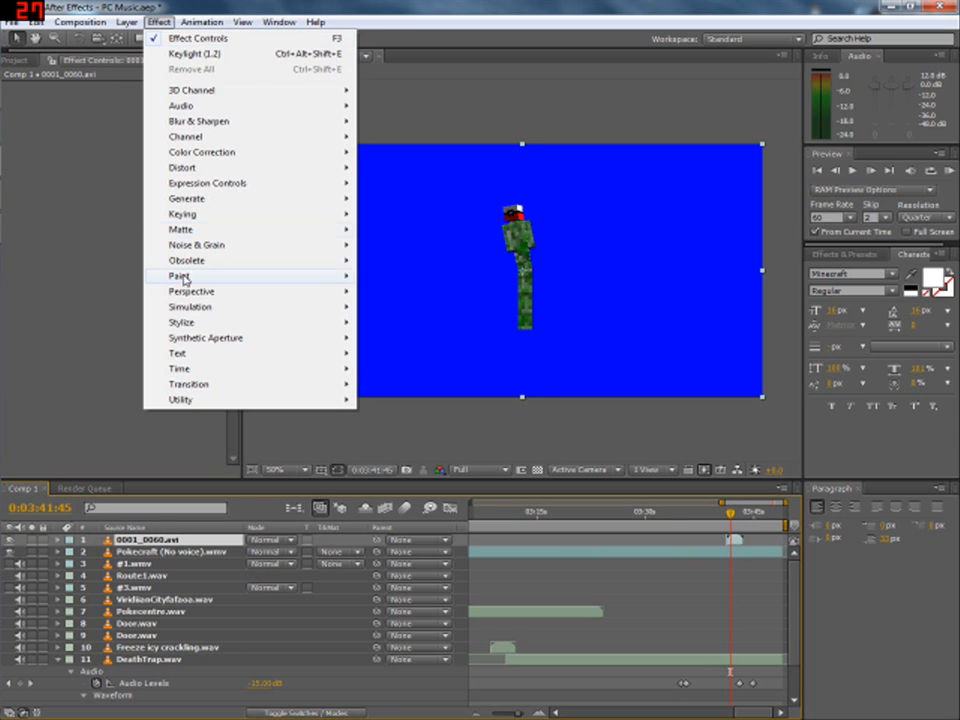
{"action": "mouse_move", "coordinate": [182, 214]}
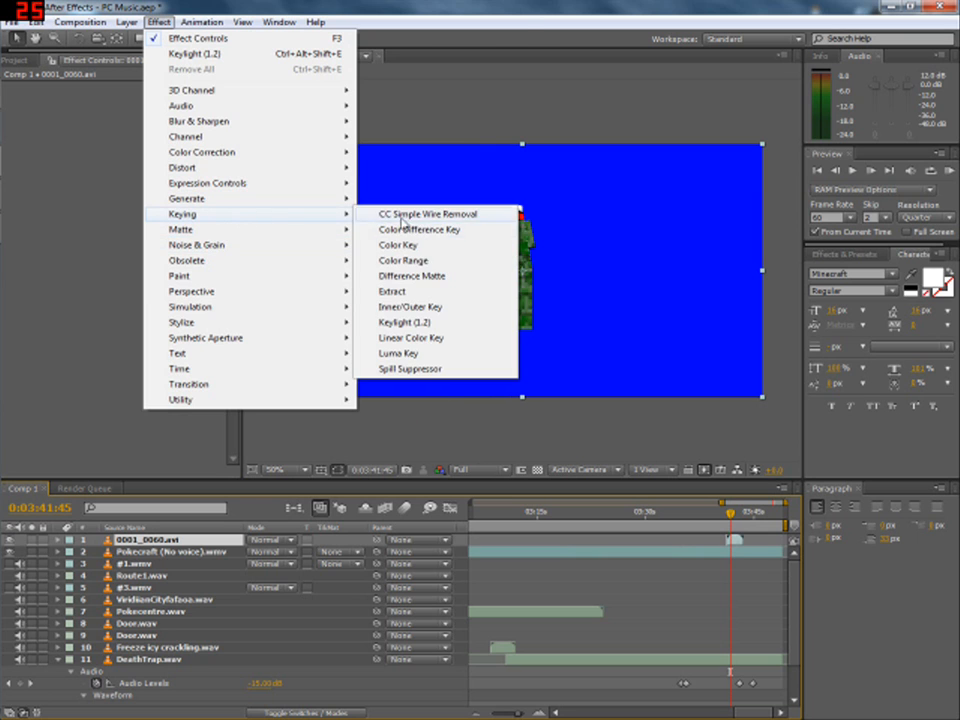
{"action": "left_click", "coordinate": [405, 322]}
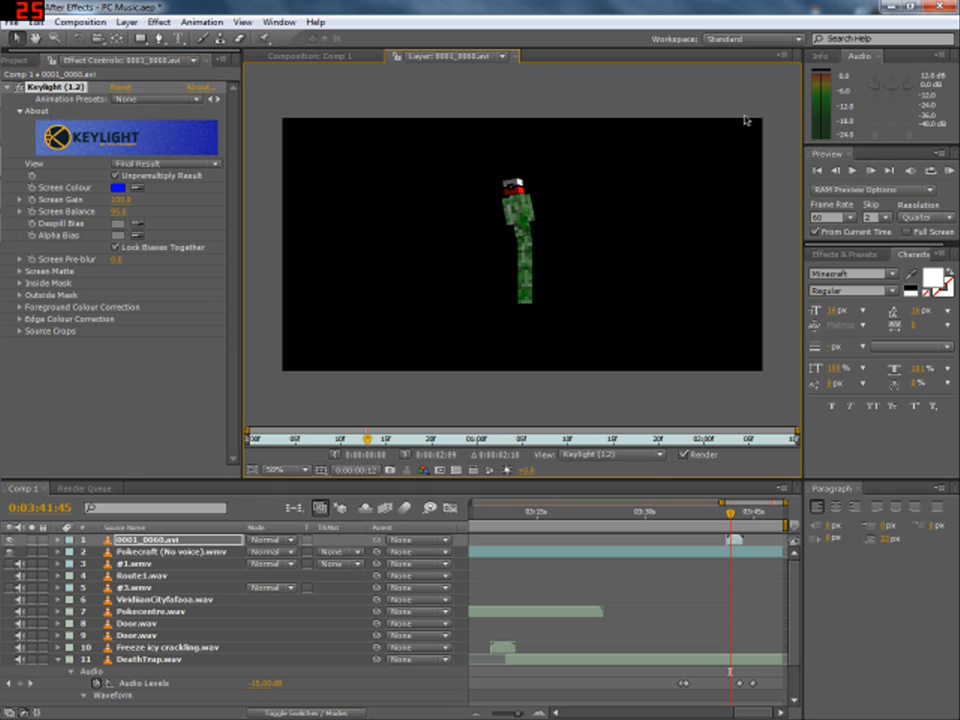
Switch to the Blender window showing MinecraftCreeperBall.blend
{"action": "left_click", "coordinate": [310, 56]}
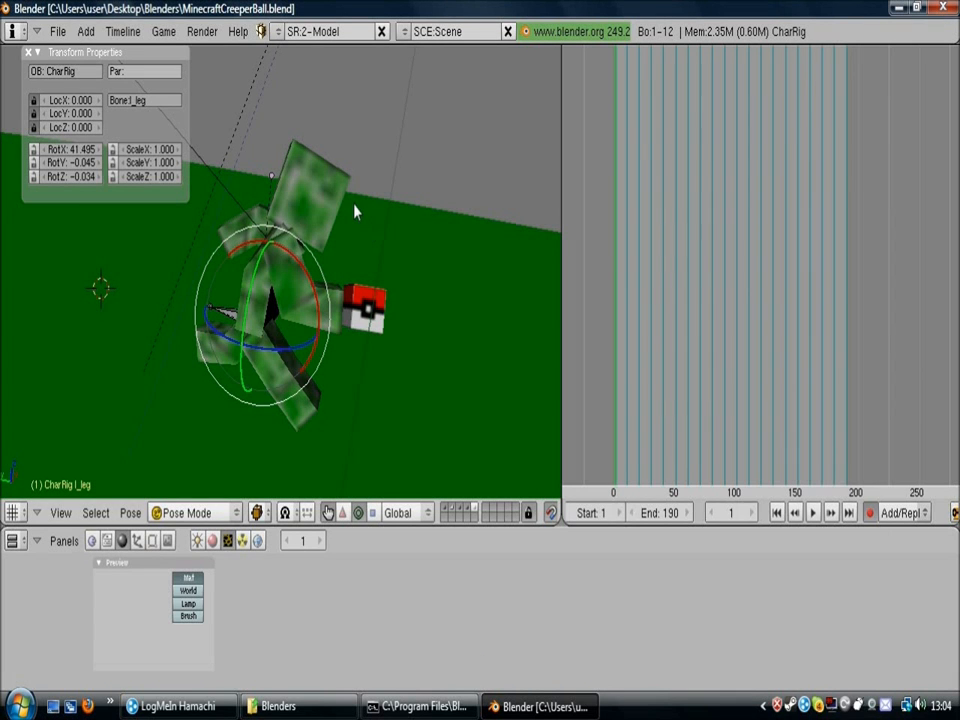
{"action": "mouse_move", "coordinate": [507, 272]}
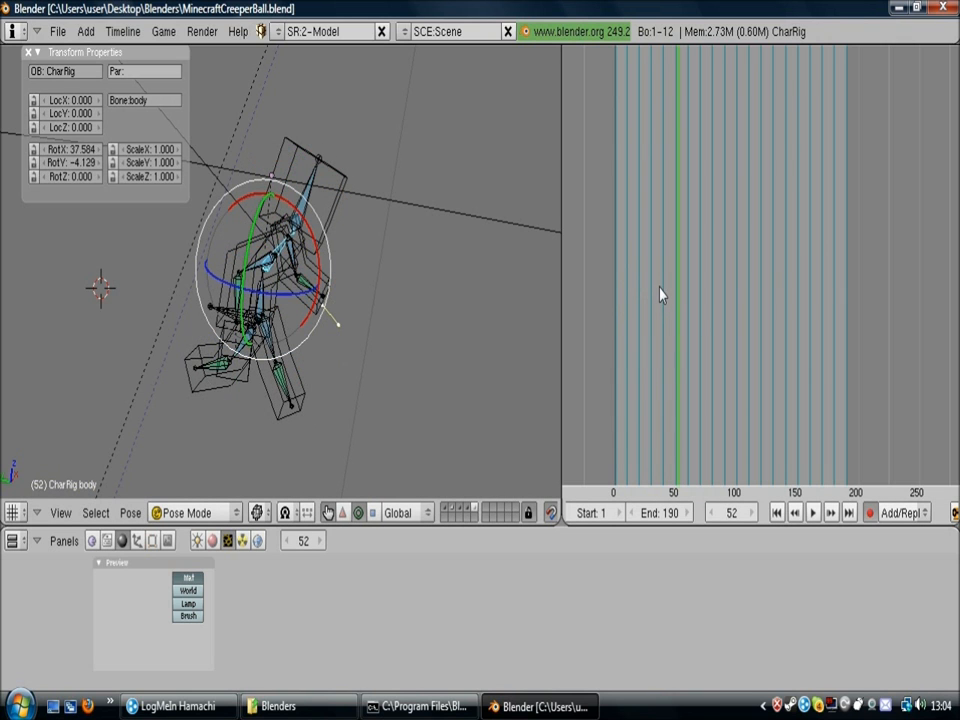
Preview the arm animation at frame 21, return to frame 1, and render with F12
{"action": "left_click", "coordinate": [632, 360]}
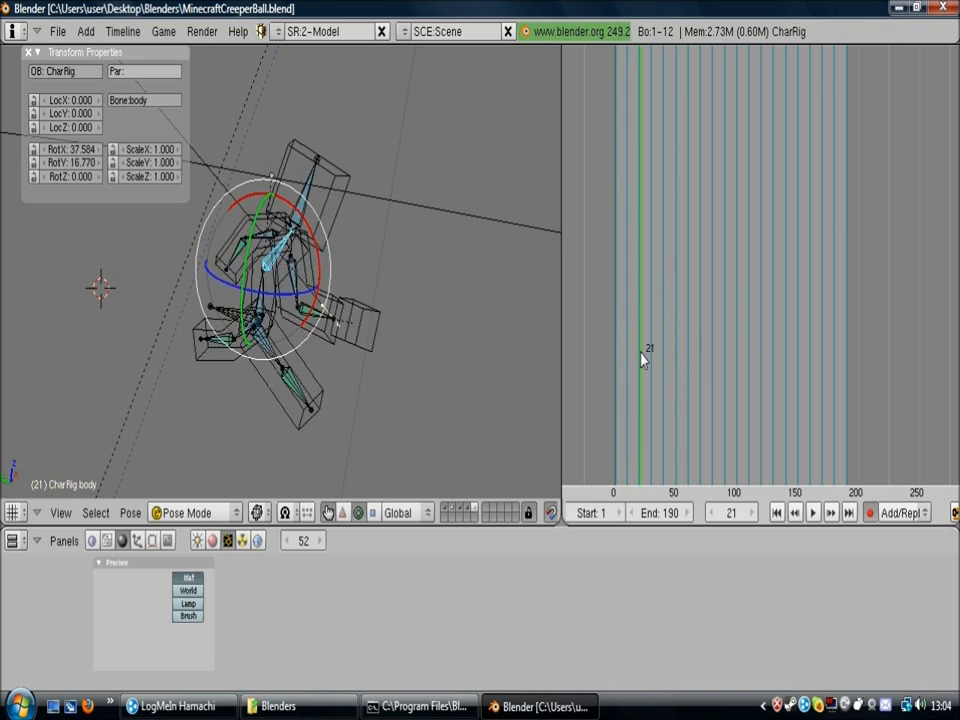
{"action": "left_click", "coordinate": [685, 385]}
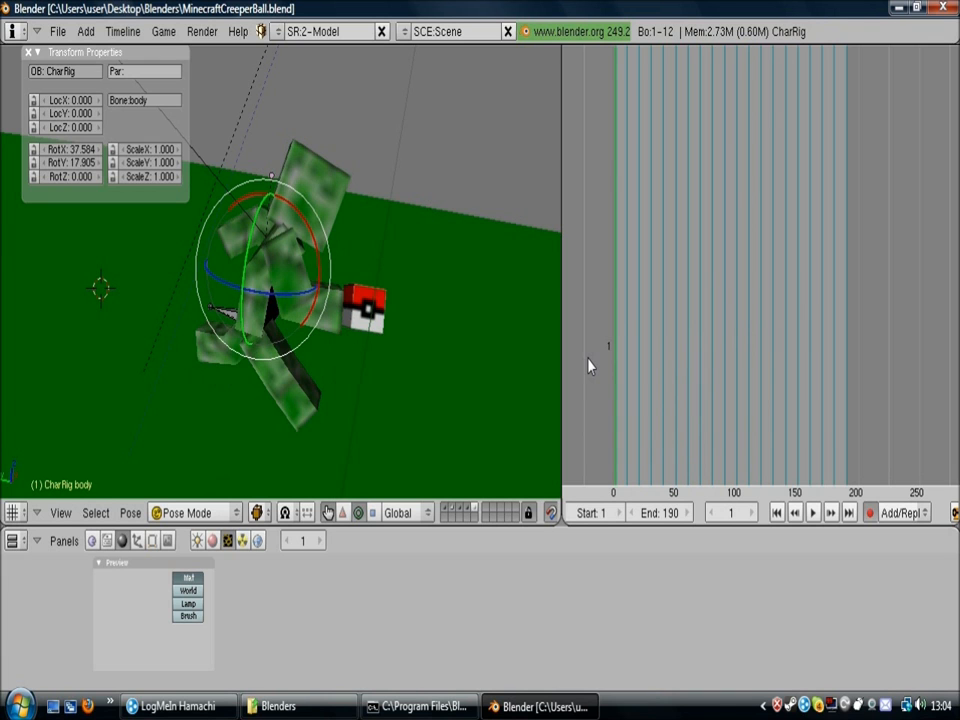
{"action": "mouse_move", "coordinate": [365, 335]}
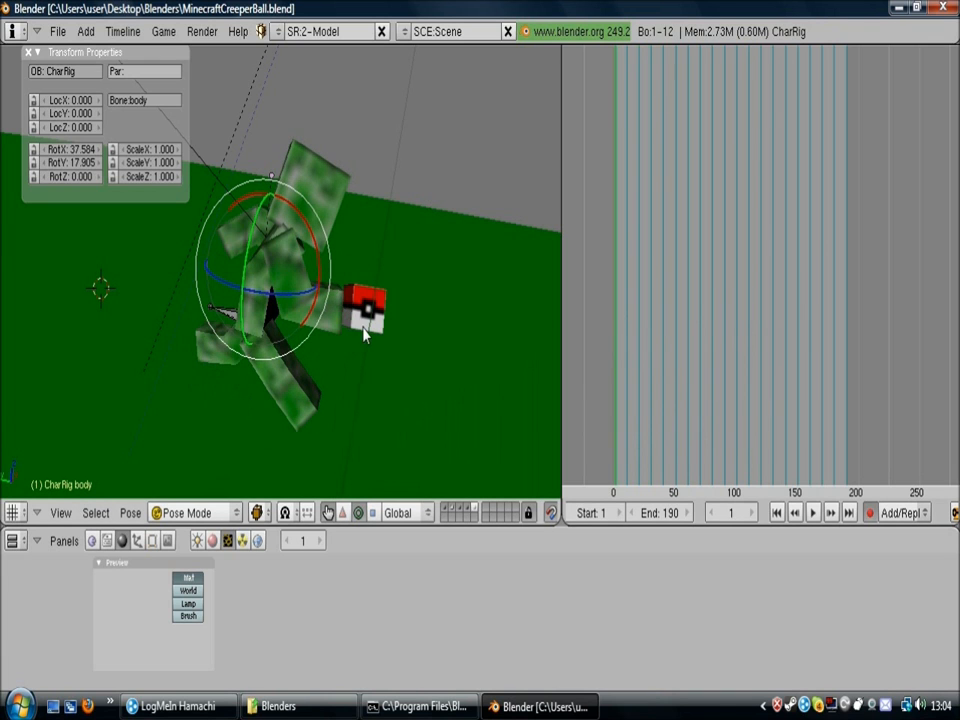
{"action": "left_click", "coordinate": [650, 390]}
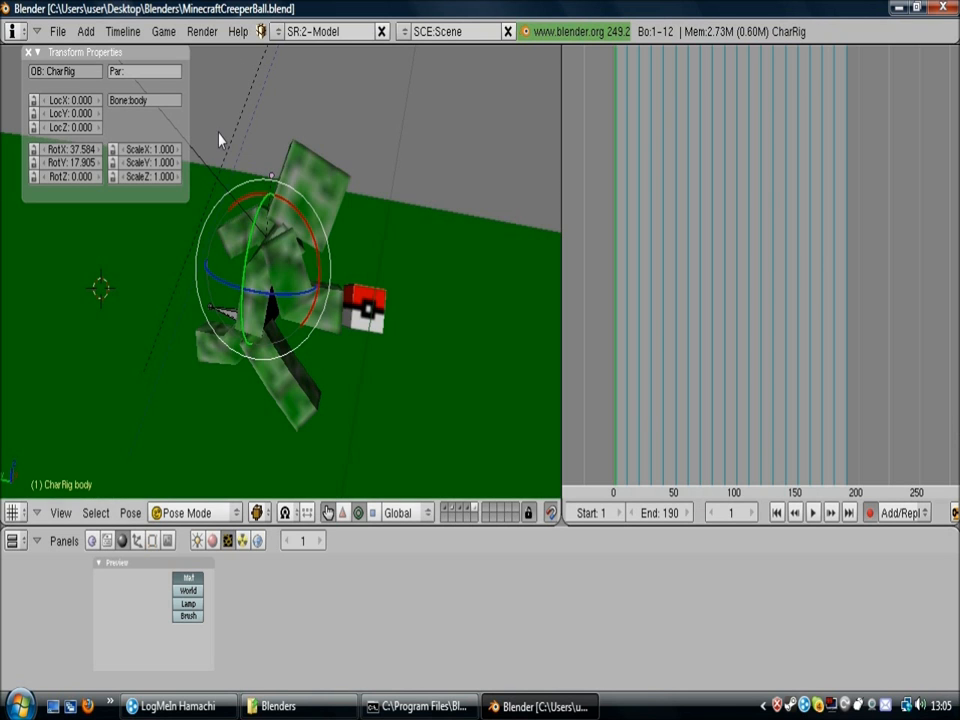
{"action": "key", "text": "F12"}
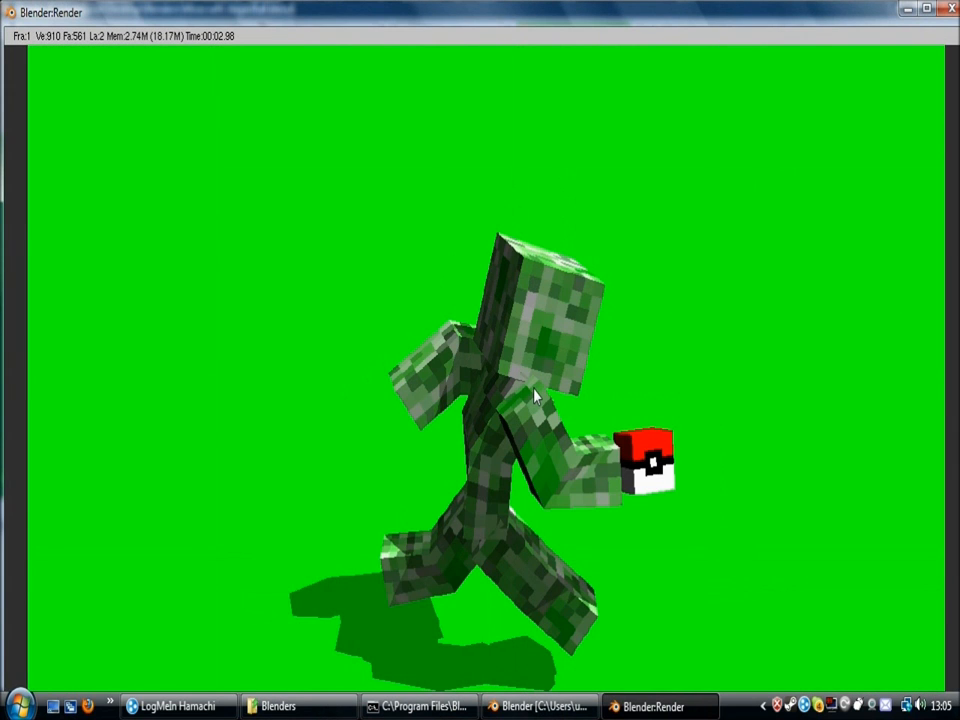
{"action": "mouse_move", "coordinate": [500, 628]}
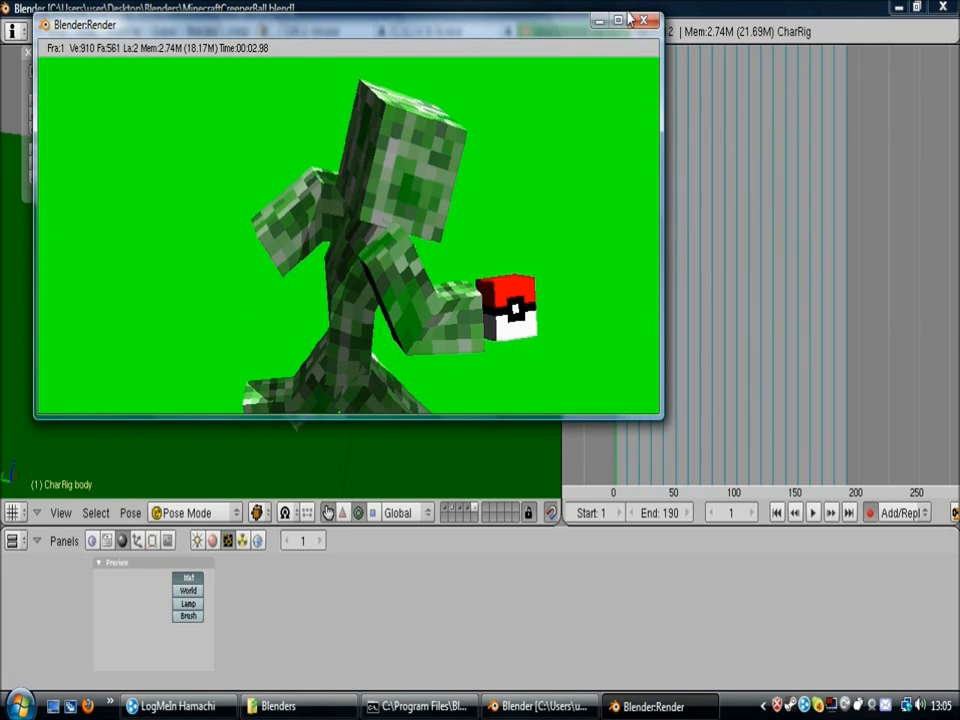
Close Blender with its window close button
{"action": "left_click", "coordinate": [642, 24]}
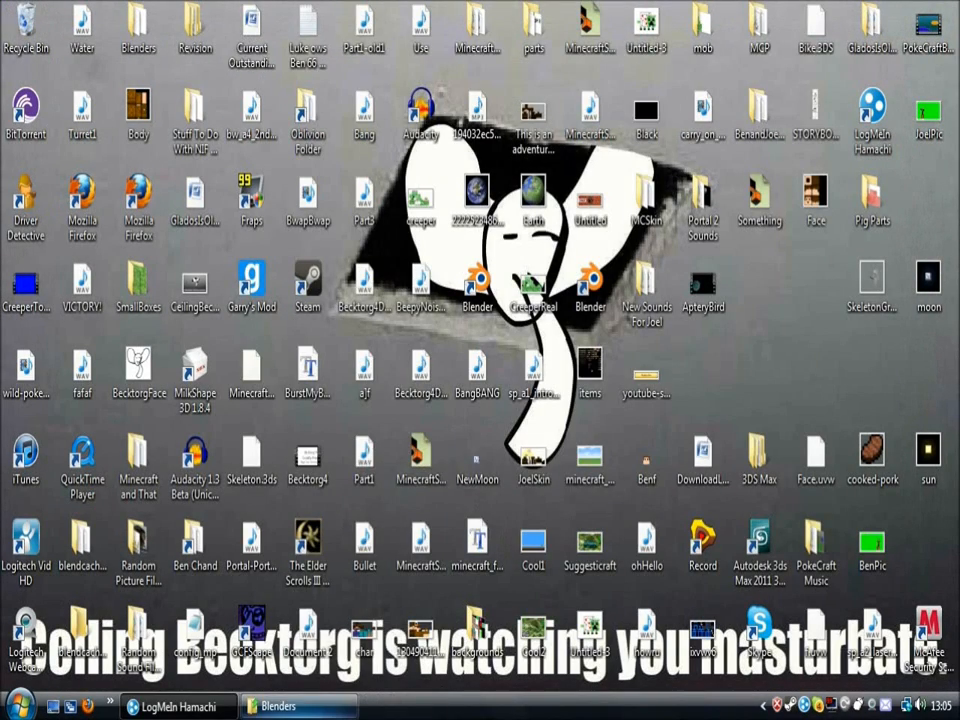
Open Blenders > MinecraftChase and inspect the MinerRunning and arms0001_0050 clips
{"action": "double_click", "coordinate": [138, 30]}
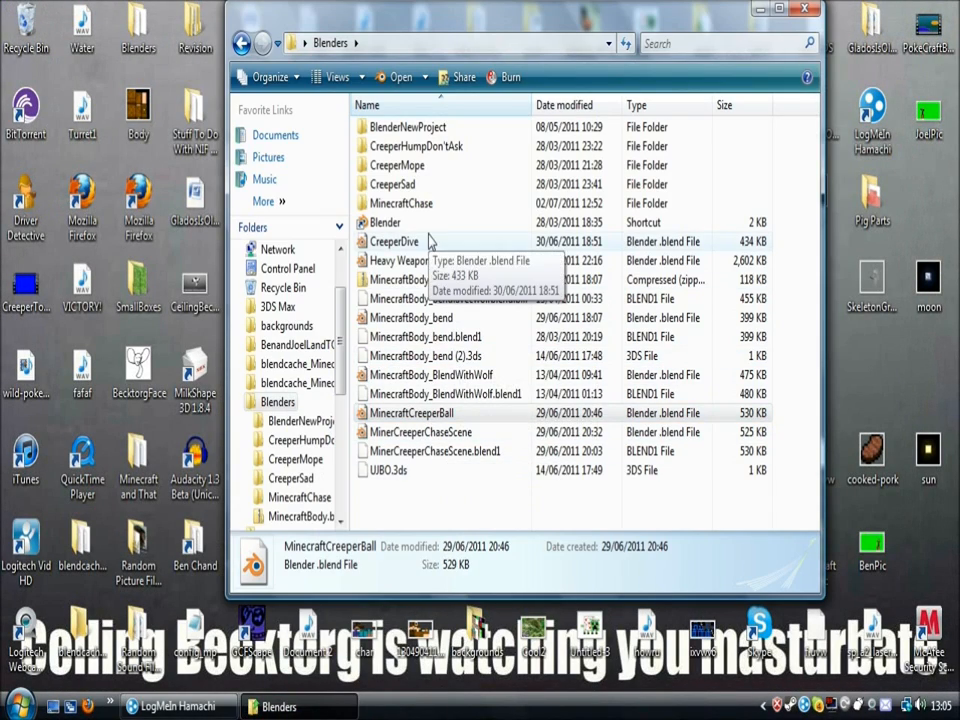
{"action": "mouse_move", "coordinate": [472, 317]}
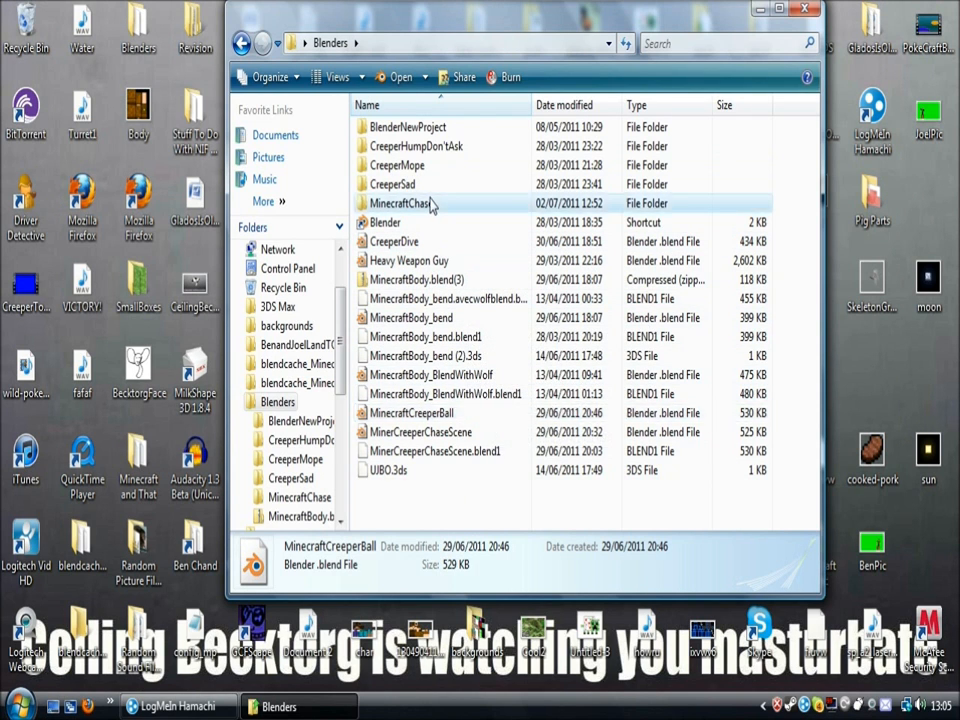
{"action": "double_click", "coordinate": [401, 203]}
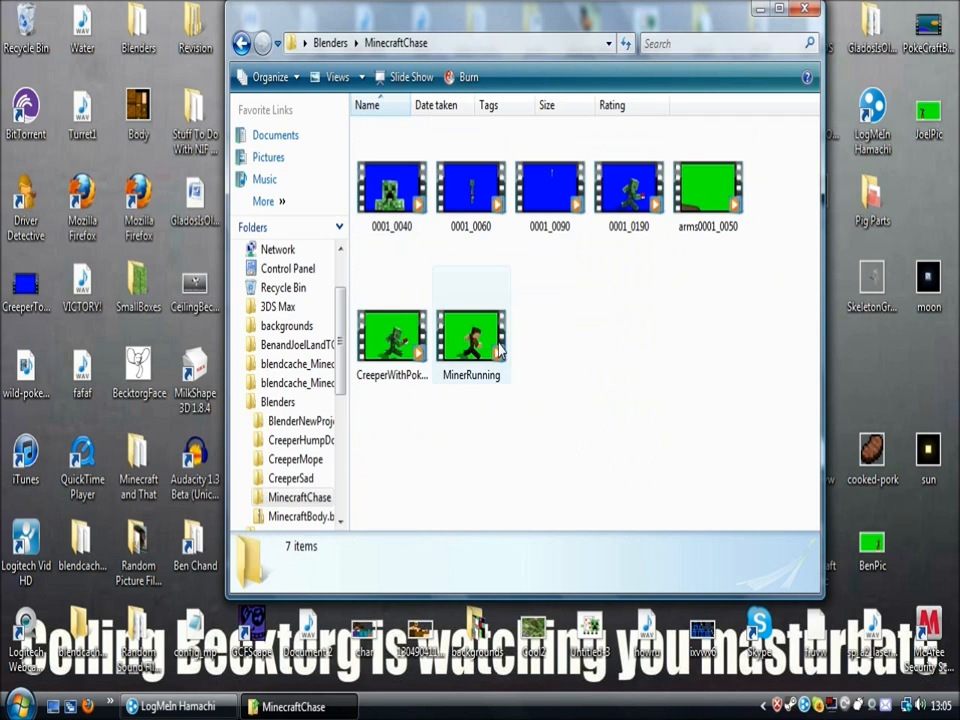
{"action": "left_click", "coordinate": [470, 335]}
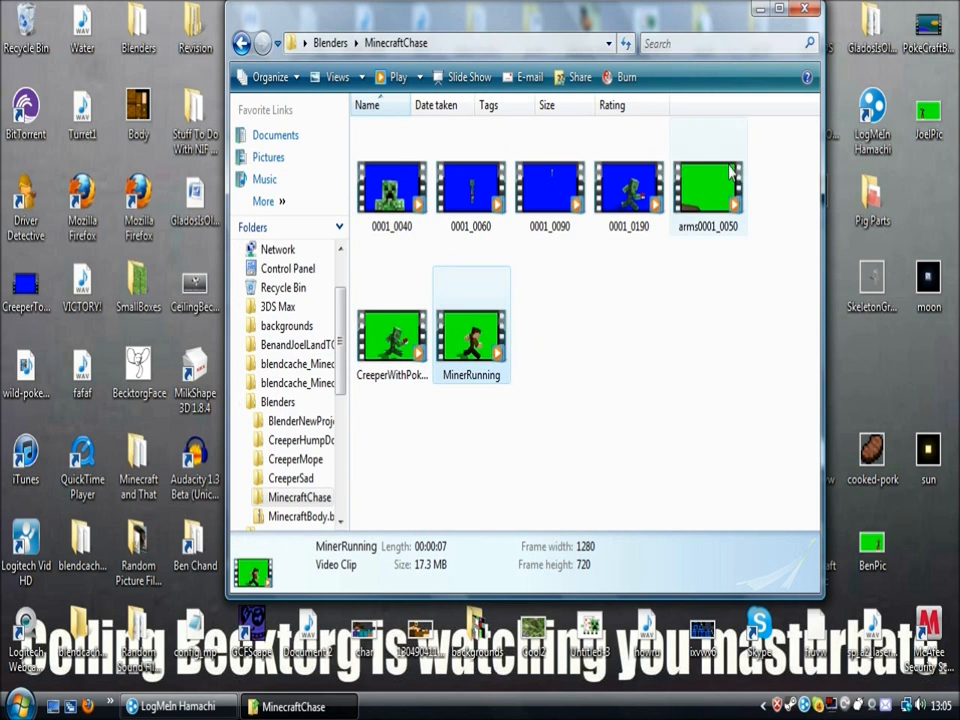
{"action": "left_click", "coordinate": [708, 188]}
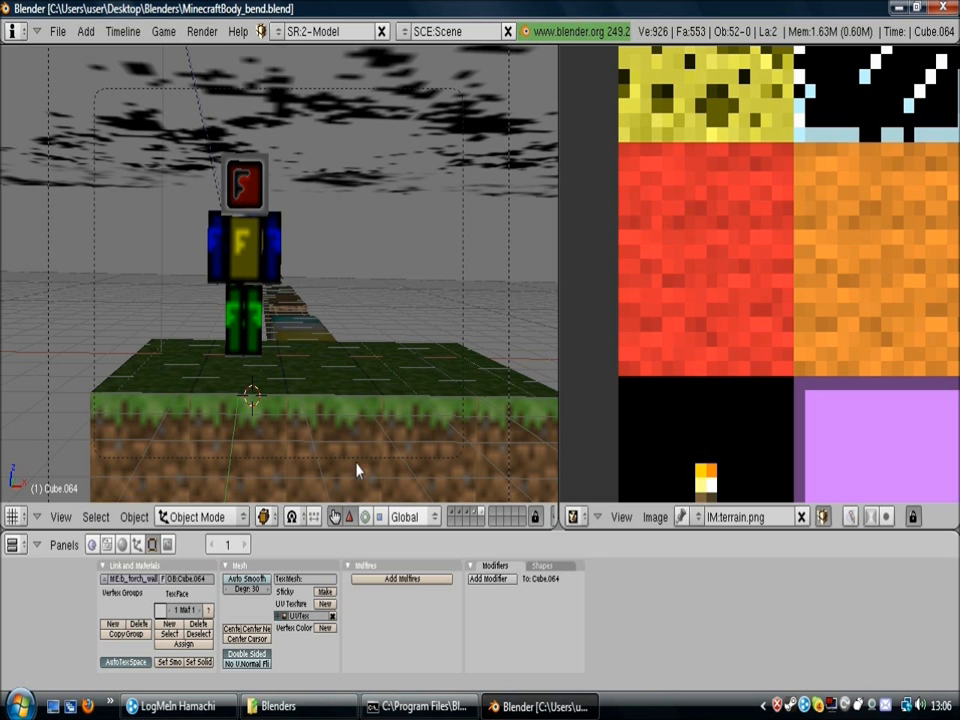
{"action": "mouse_move", "coordinate": [305, 380]}
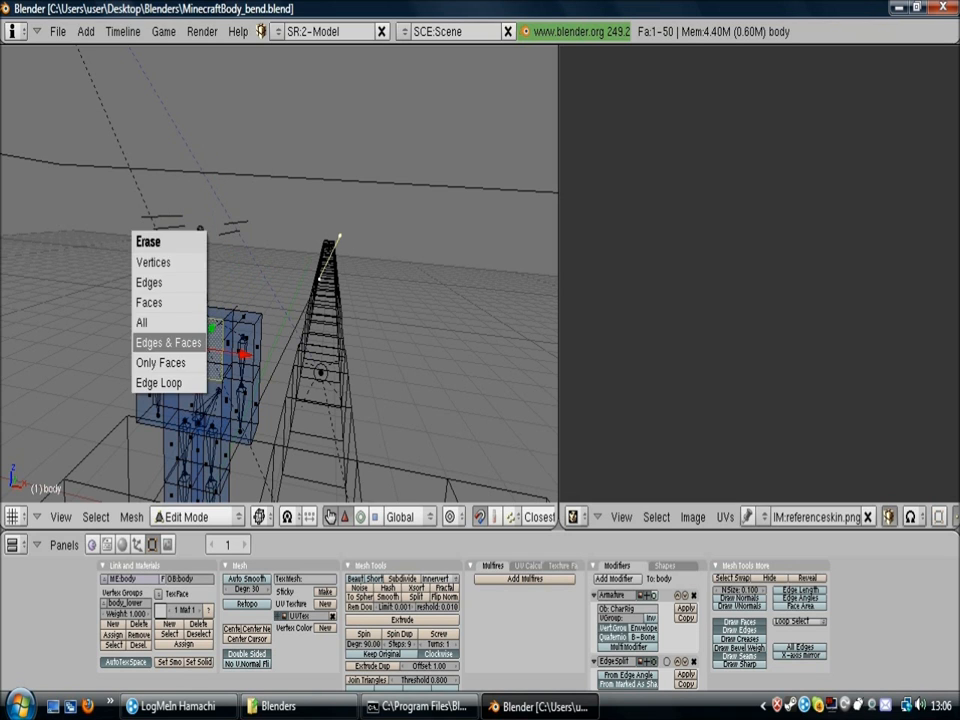
Select the character's body mesh in the MinecraftBody_bend file
{"action": "left_click", "coordinate": [168, 342]}
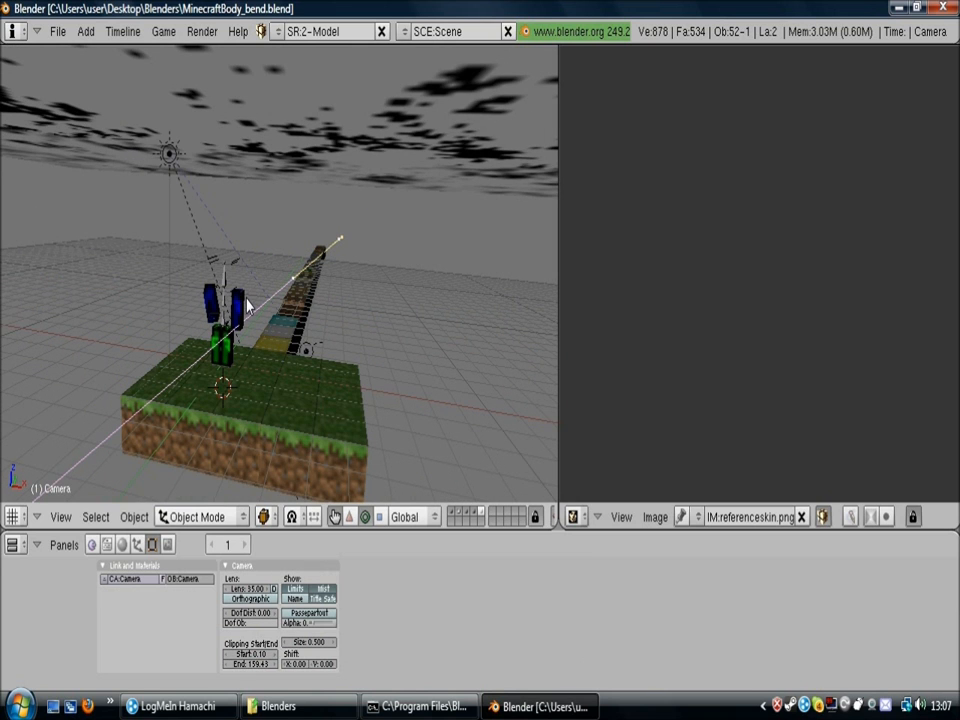
{"action": "mouse_move", "coordinate": [13, 353]}
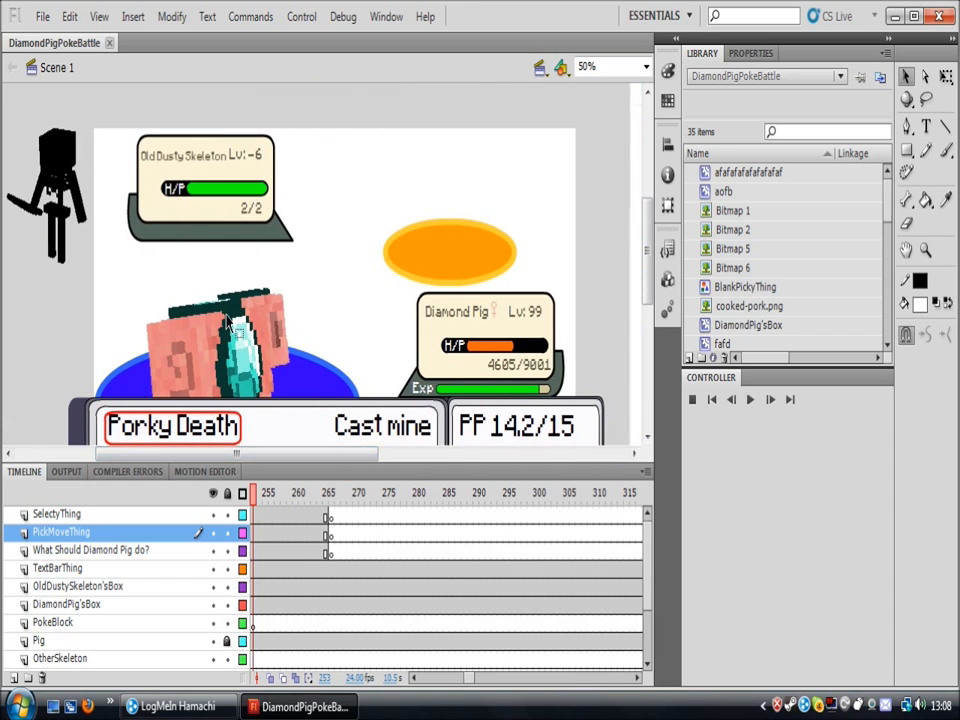
Scroll the DiamondPigPokeBattle timeline and enter the Skeleton symbol for editing
{"action": "scroll", "scroll_direction": "down", "scroll_amount": 3}
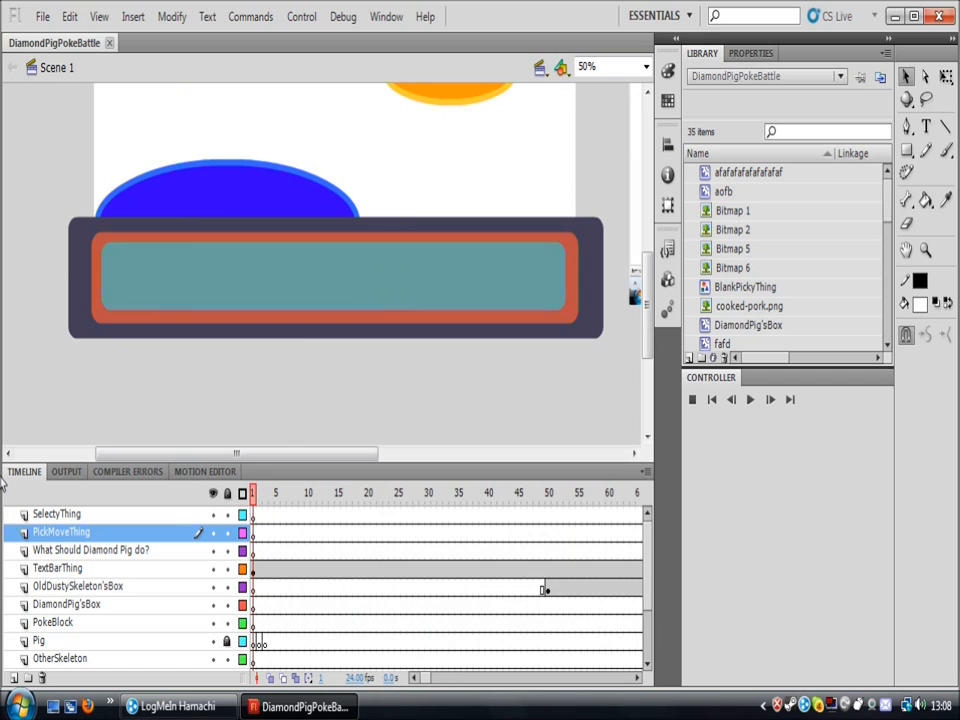
{"action": "left_click", "coordinate": [295, 492]}
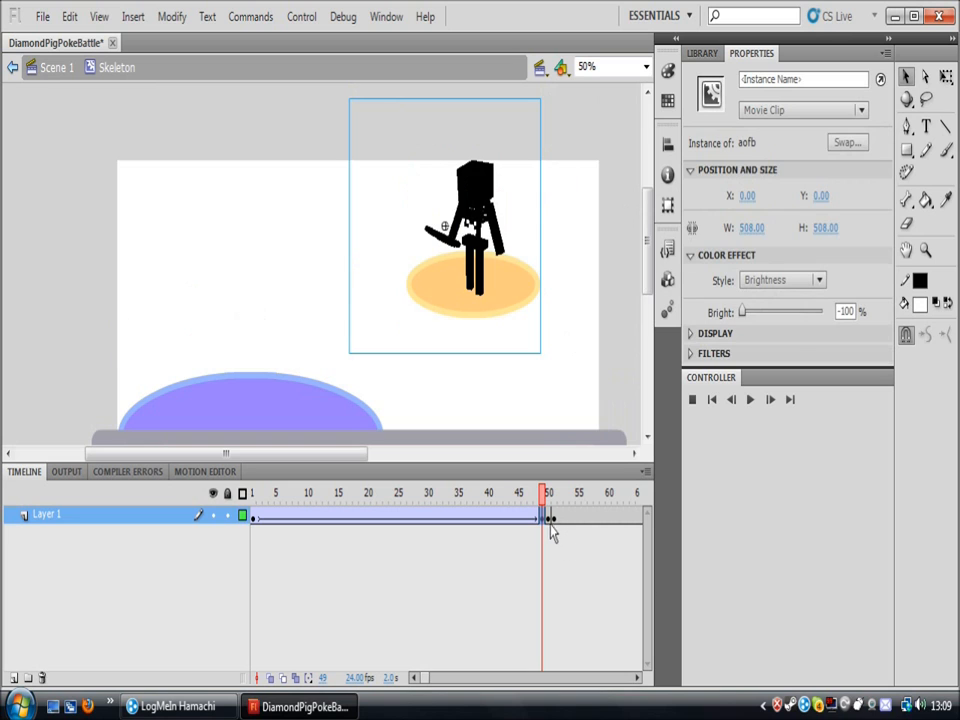
Leave the Skeleton symbol and return to Scene 1
{"action": "left_click", "coordinate": [548, 517]}
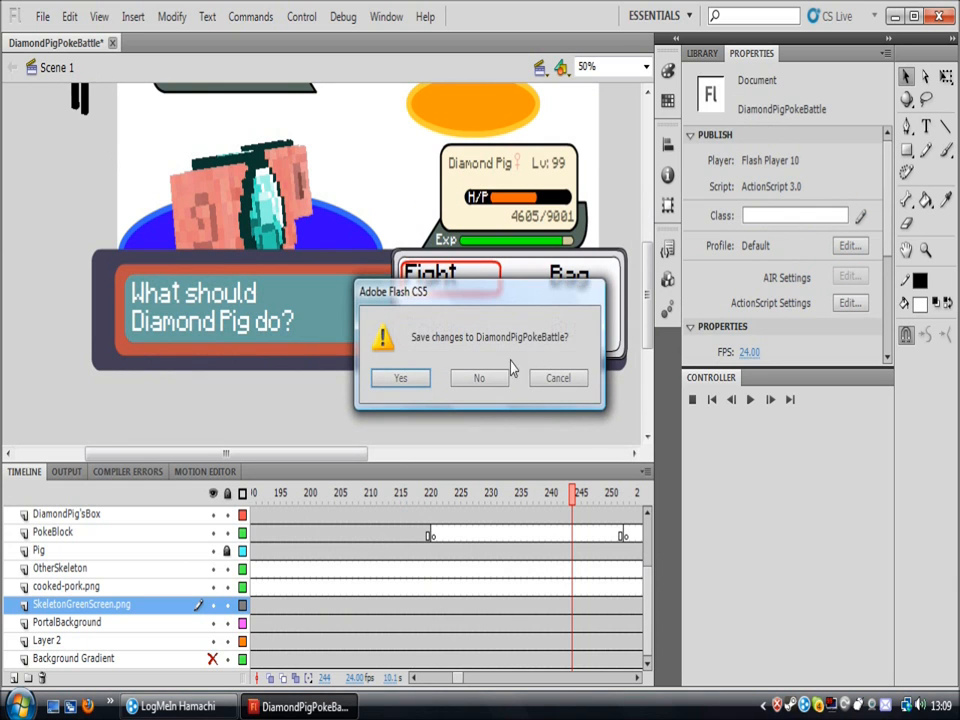
Close the Pokémon battle file unsaved, open NyanLoad.fla, and browse its 21-item library
{"action": "left_click", "coordinate": [478, 378]}
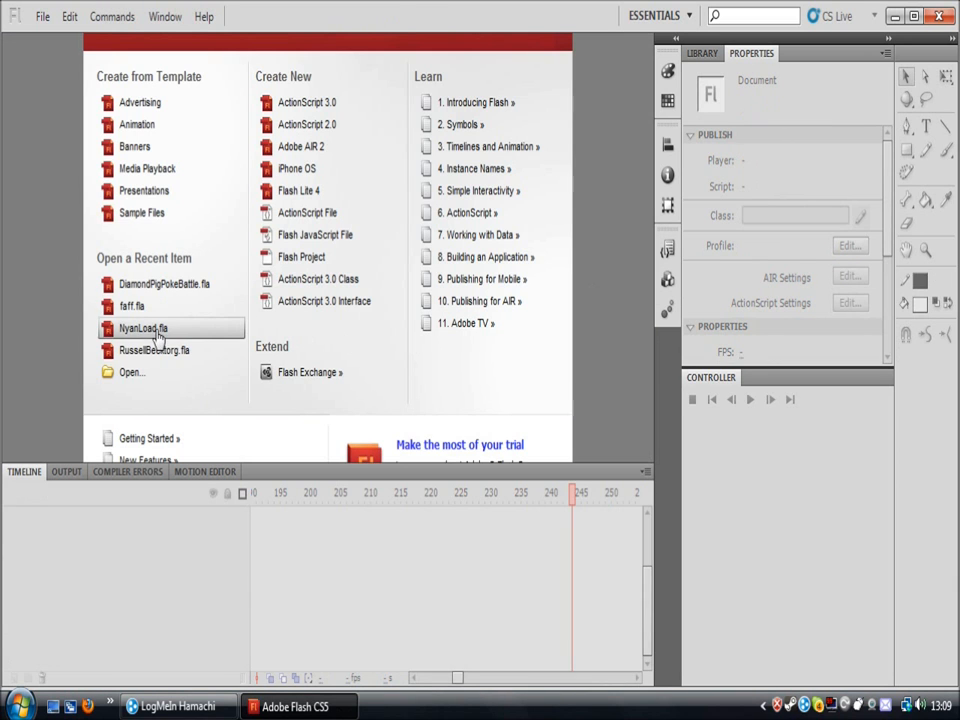
{"action": "double_click", "coordinate": [143, 328]}
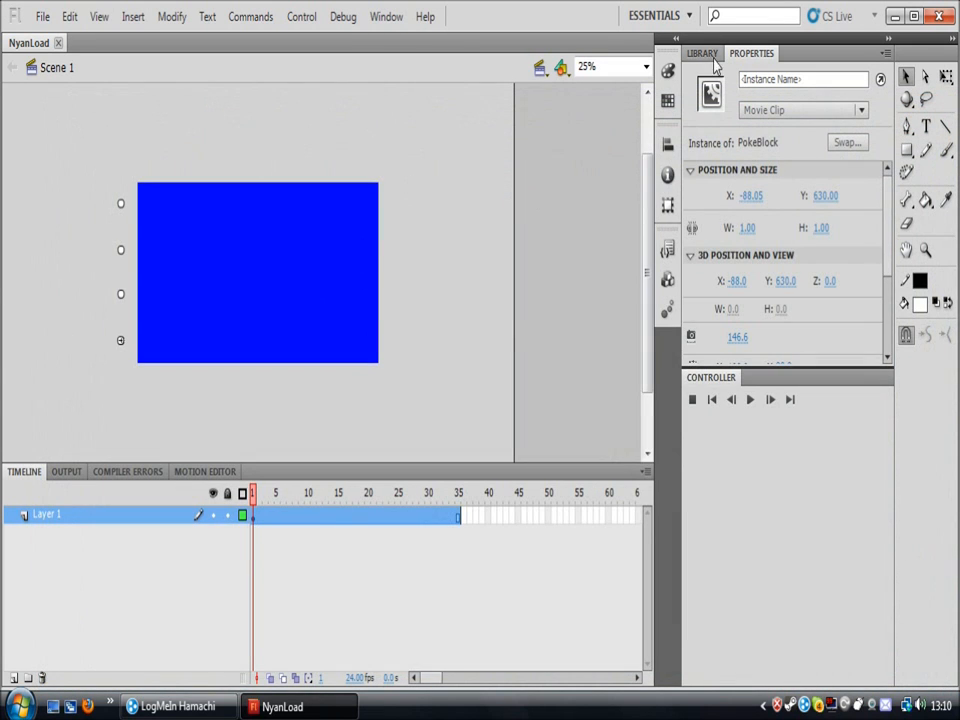
{"action": "left_click", "coordinate": [702, 53]}
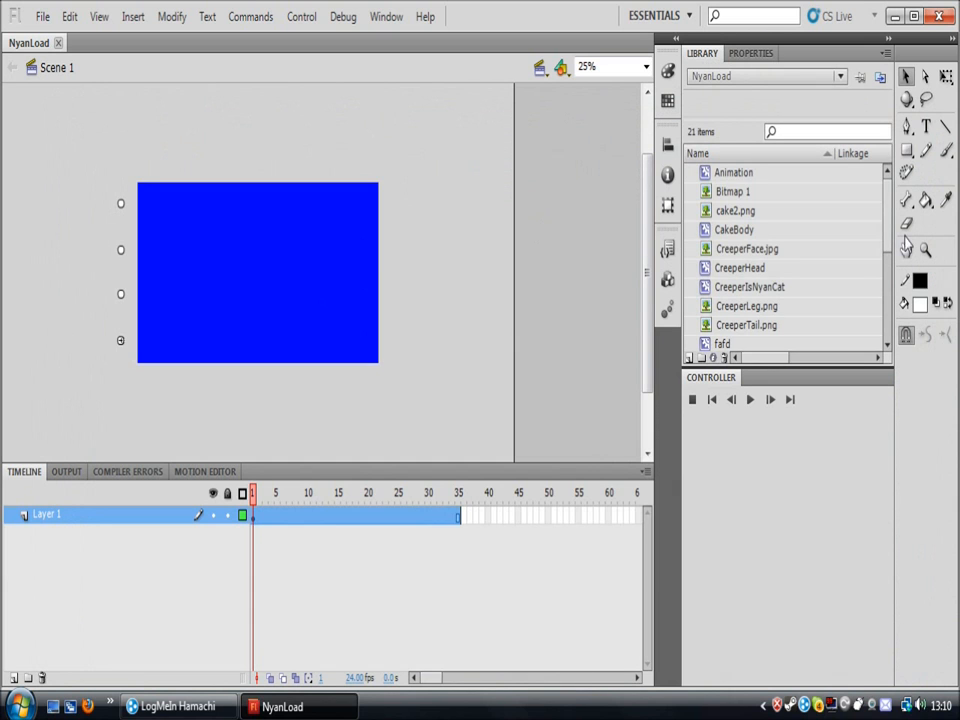
{"action": "scroll", "scroll_direction": "down", "scroll_amount": 3}
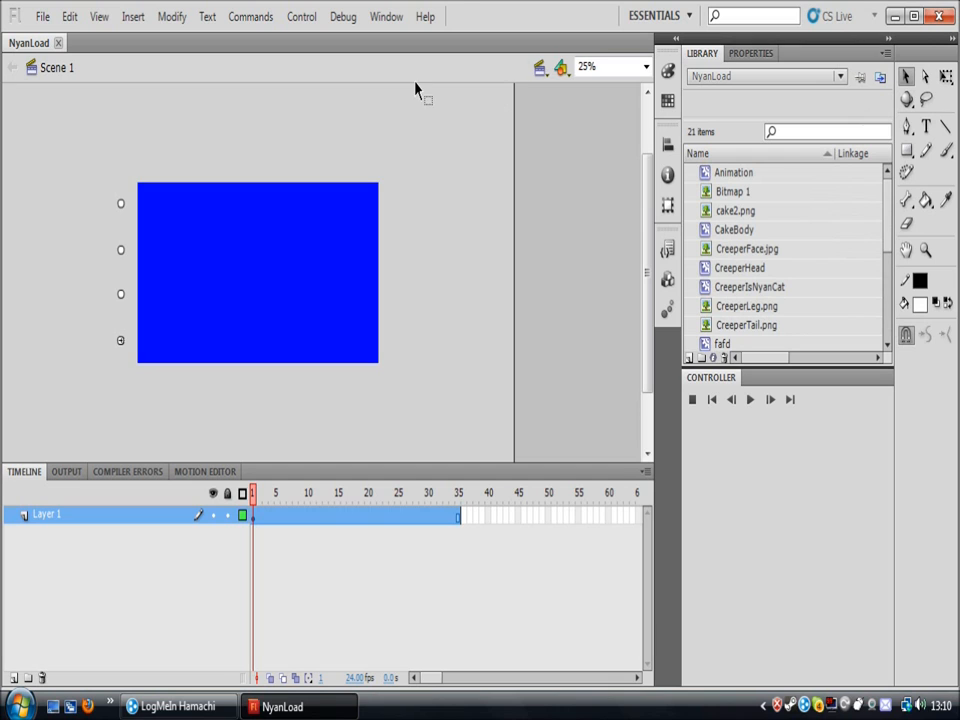
{"action": "mouse_move", "coordinate": [291, 500]}
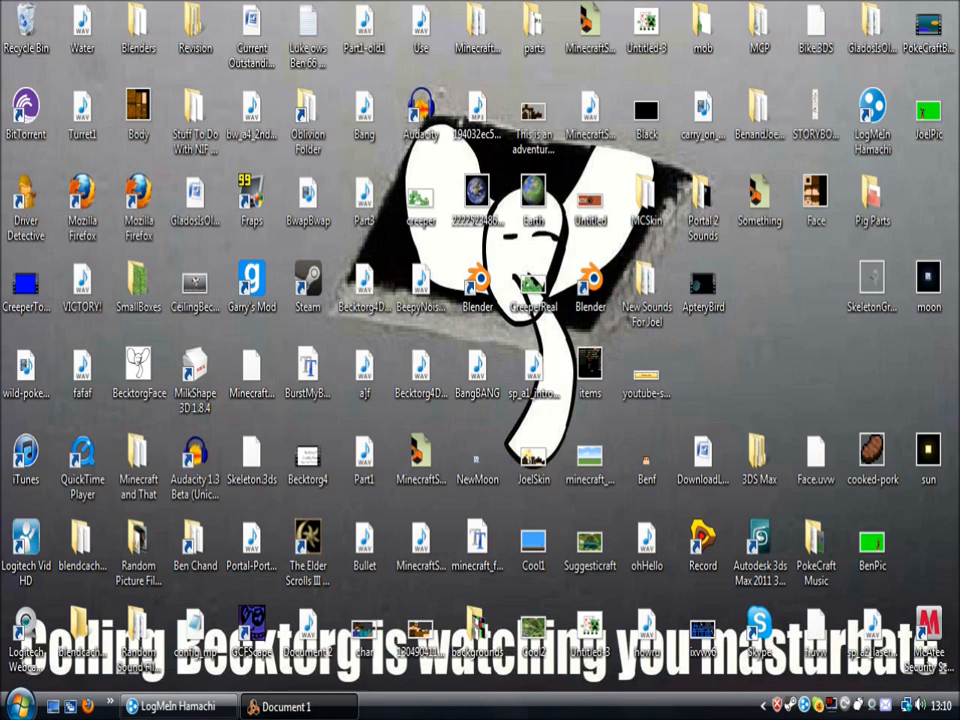
Bring Reason's Document 1 forward and scroll through the empty rack and instrument list
{"action": "left_click", "coordinate": [283, 706]}
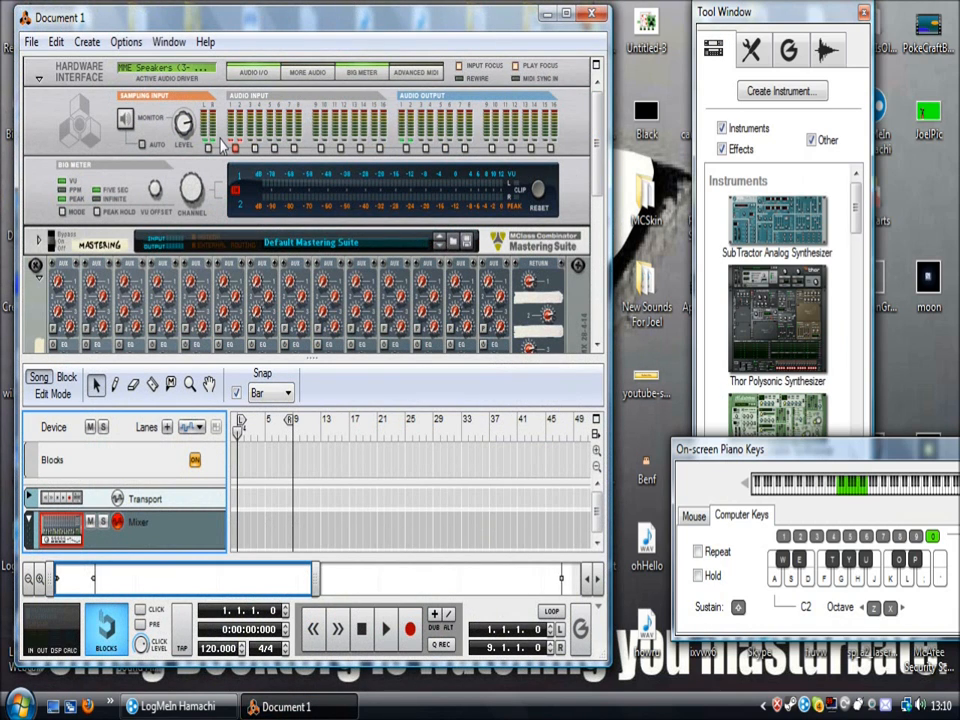
{"action": "scroll", "scroll_direction": "down", "scroll_amount": 3}
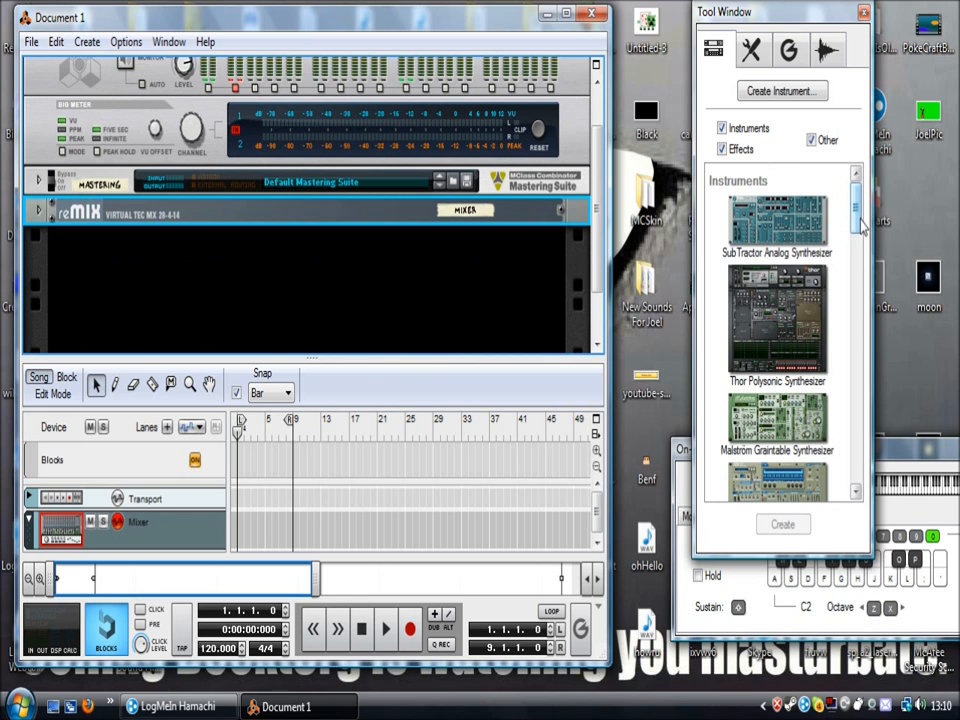
{"action": "scroll", "scroll_direction": "down", "scroll_amount": 3}
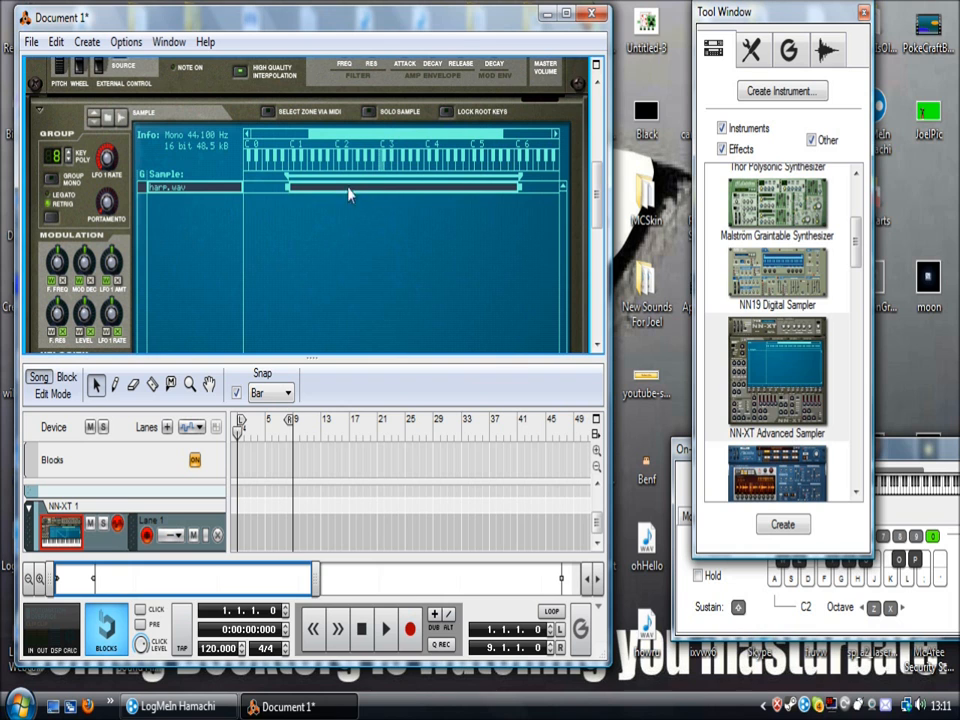
Open the harp zone's sample options and browse to the MinecraftDums folder
{"action": "right_click", "coordinate": [350, 195]}
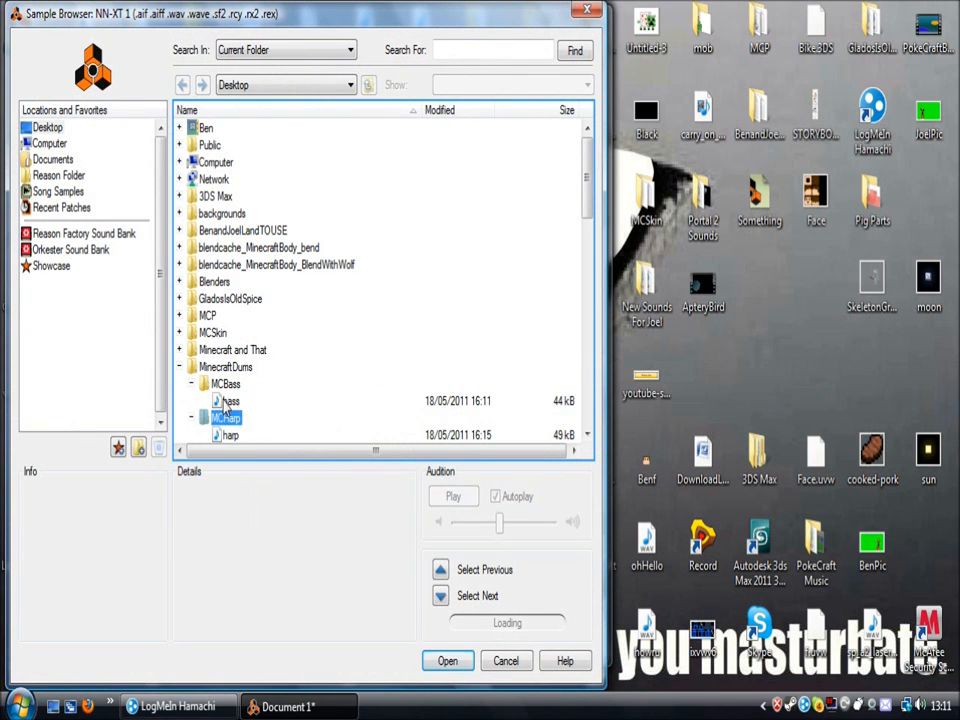
{"action": "left_click", "coordinate": [447, 661]}
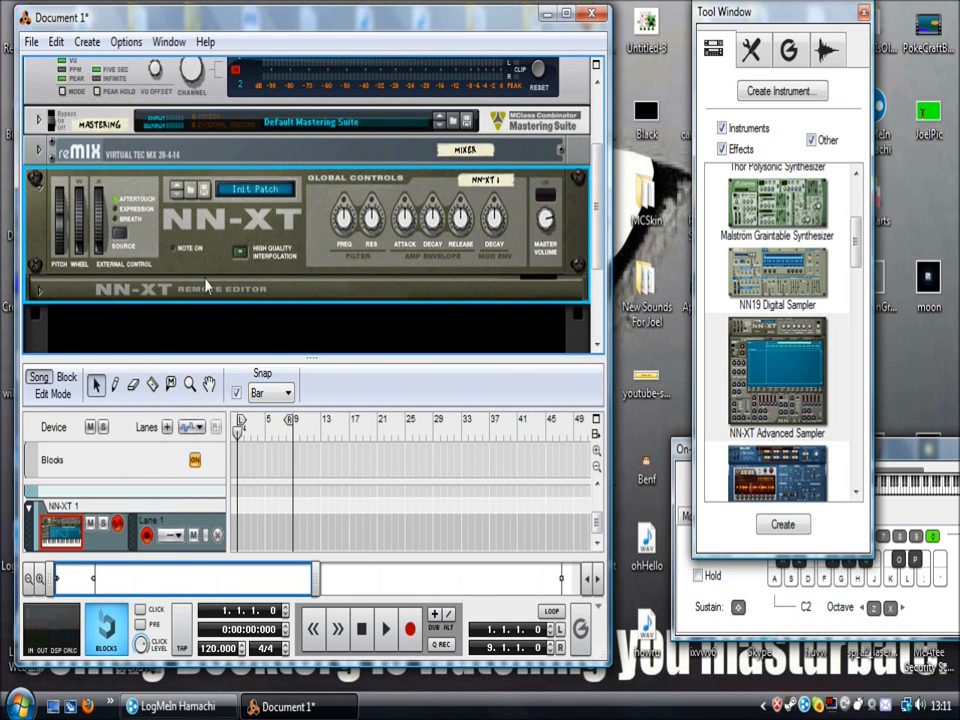
{"action": "mouse_move", "coordinate": [383, 188]}
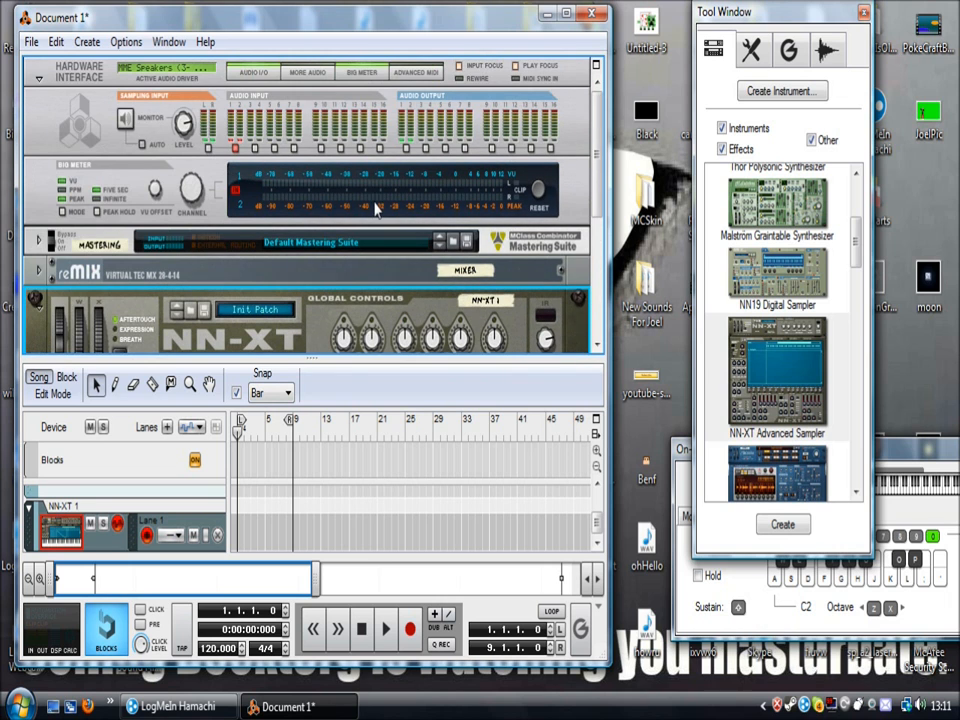
Scroll the rack, then quit Reason without saving Document 1
{"action": "scroll", "scroll_direction": "down", "scroll_amount": 3}
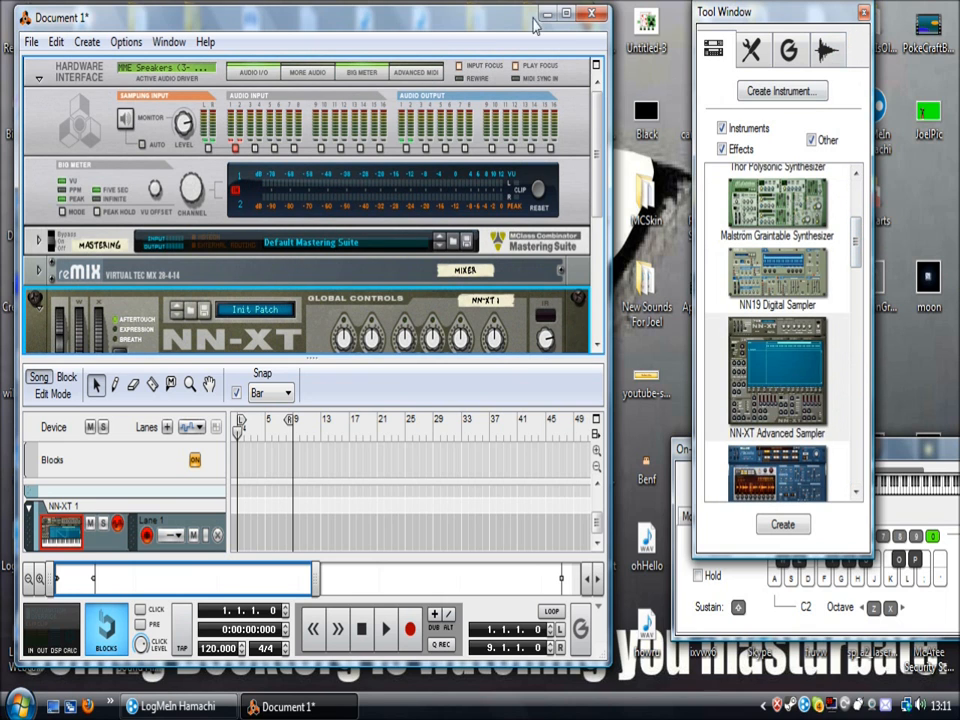
{"action": "mouse_move", "coordinate": [458, 33]}
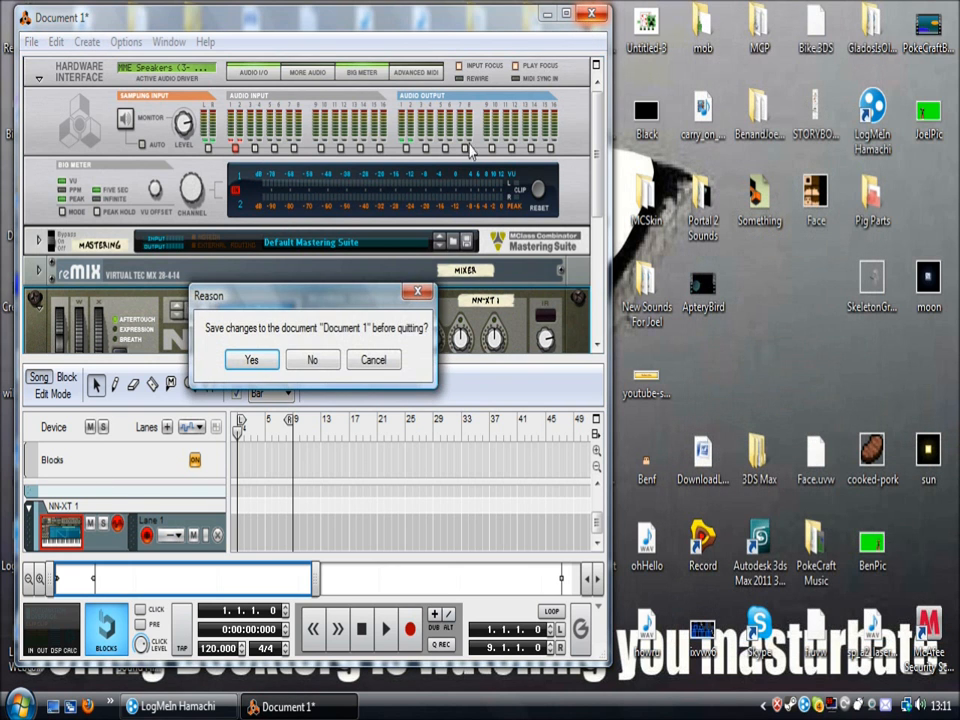
{"action": "left_click", "coordinate": [312, 359]}
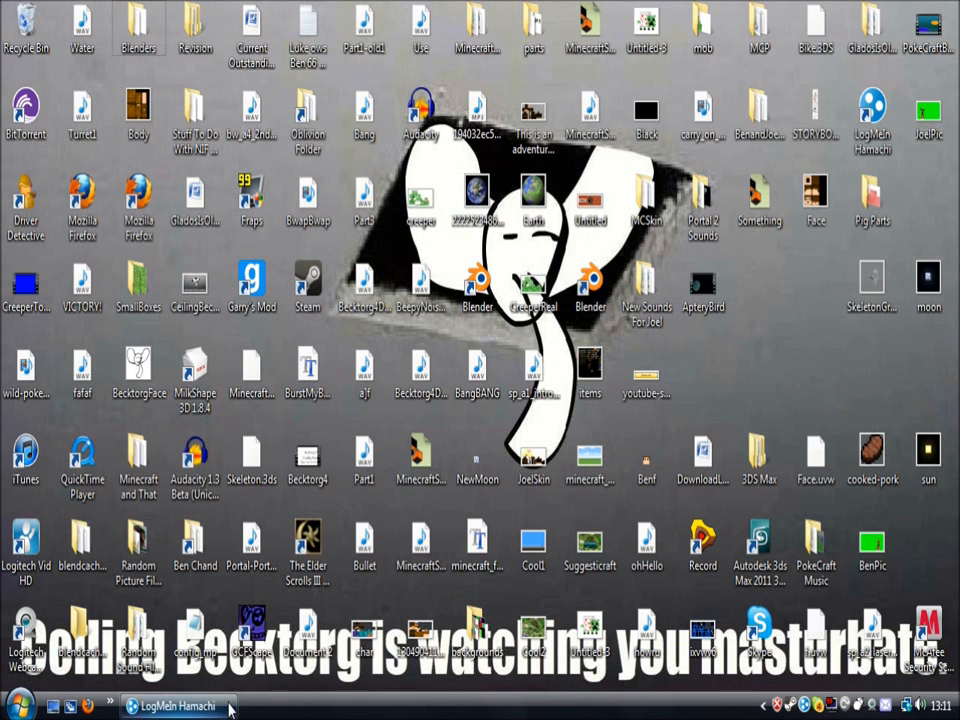
{"action": "left_click", "coordinate": [178, 706]}
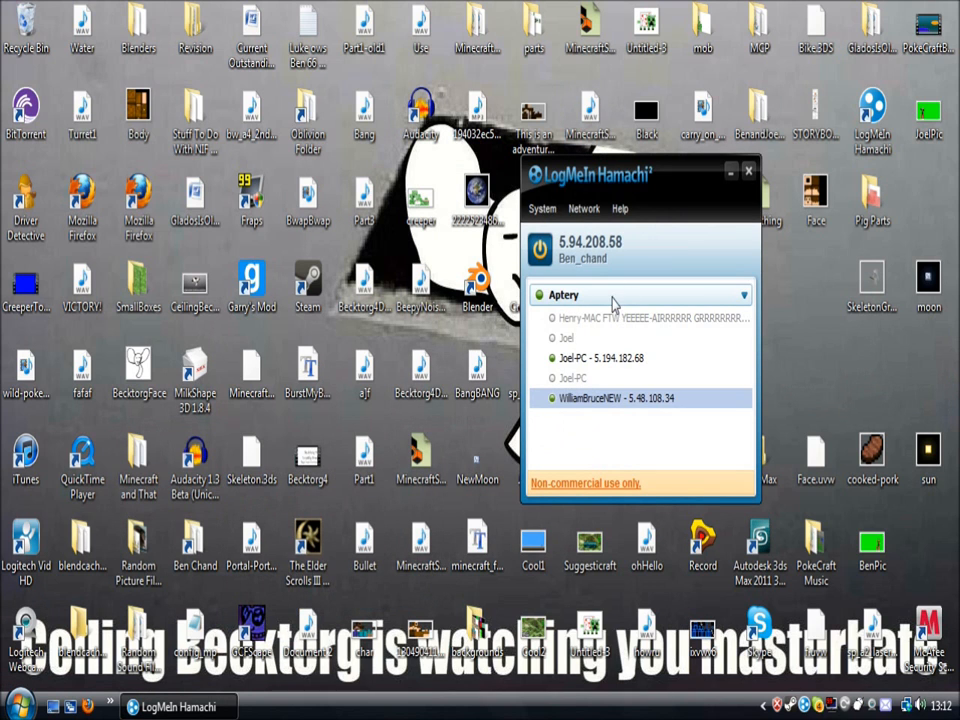
{"action": "mouse_move", "coordinate": [730, 173]}
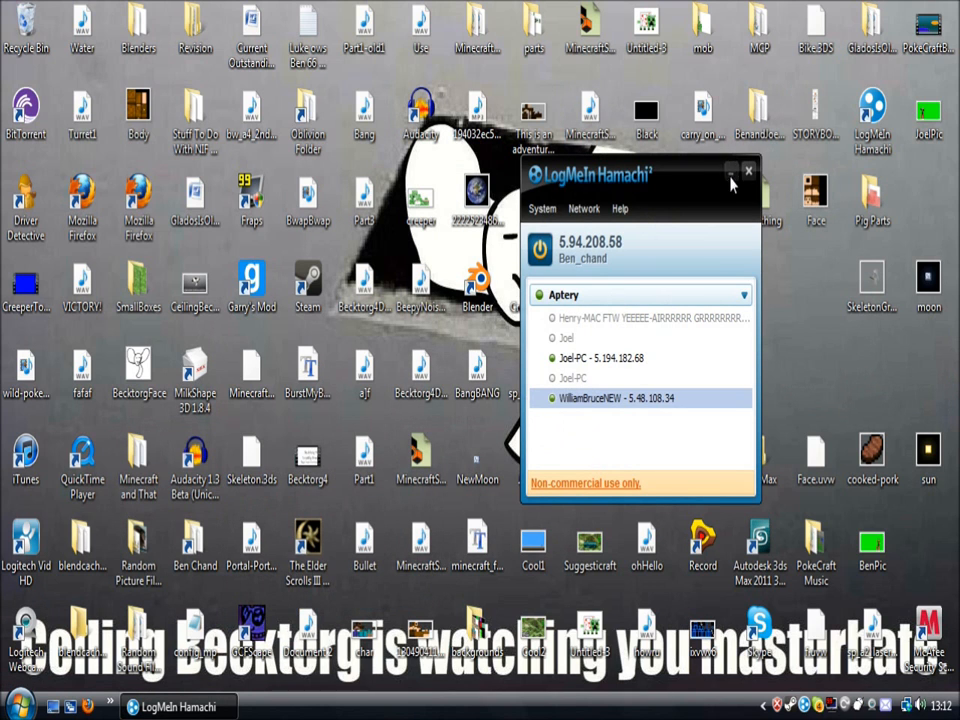
{"action": "left_click", "coordinate": [748, 170]}
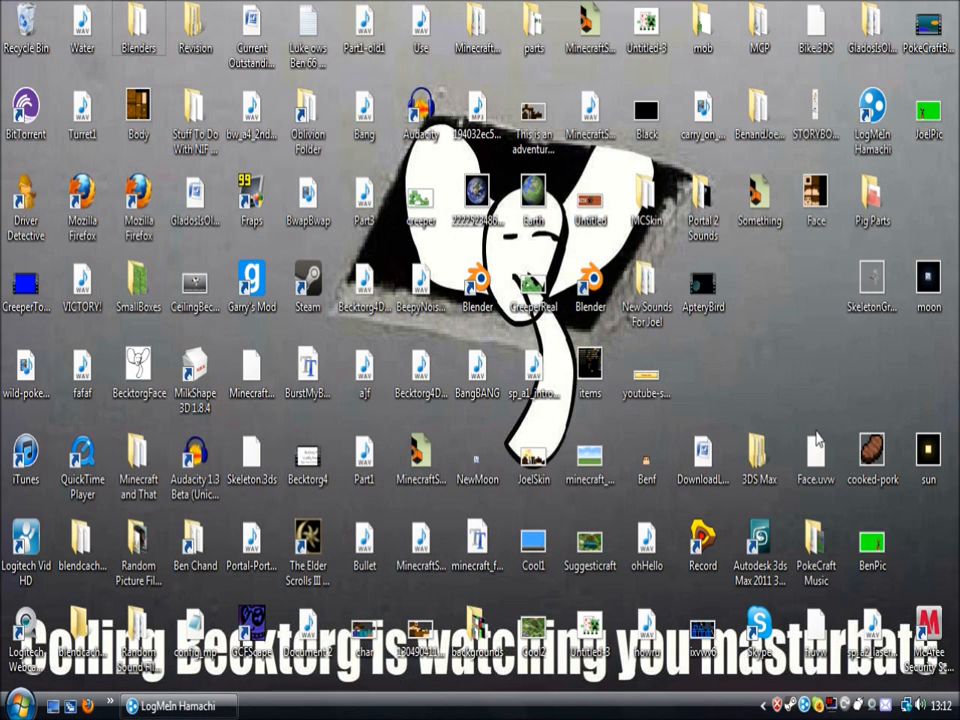
{"action": "mouse_move", "coordinate": [477, 280]}
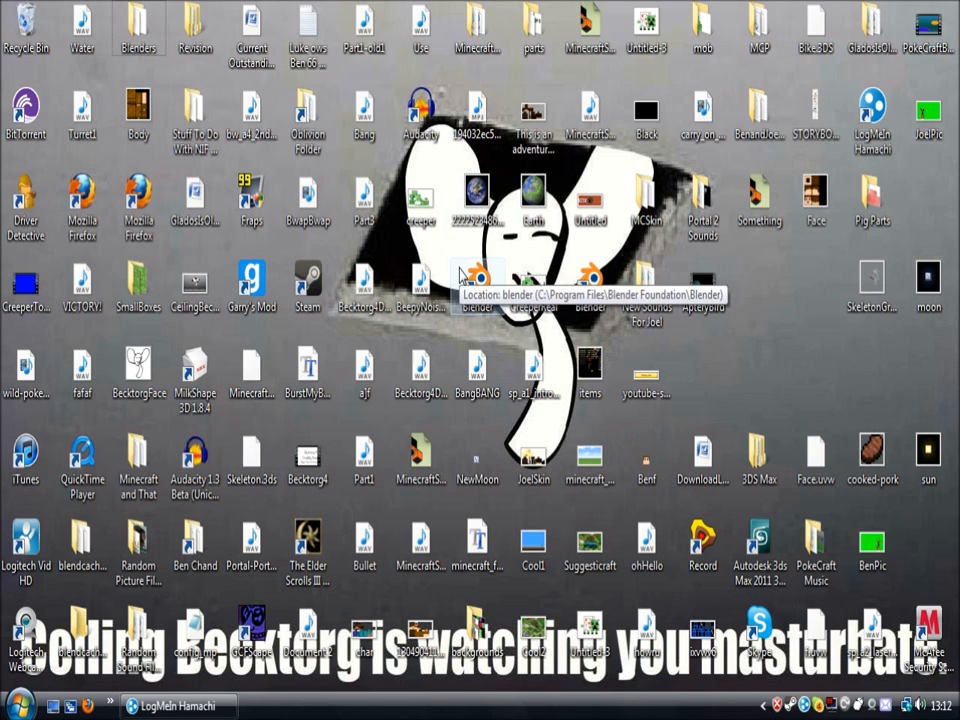